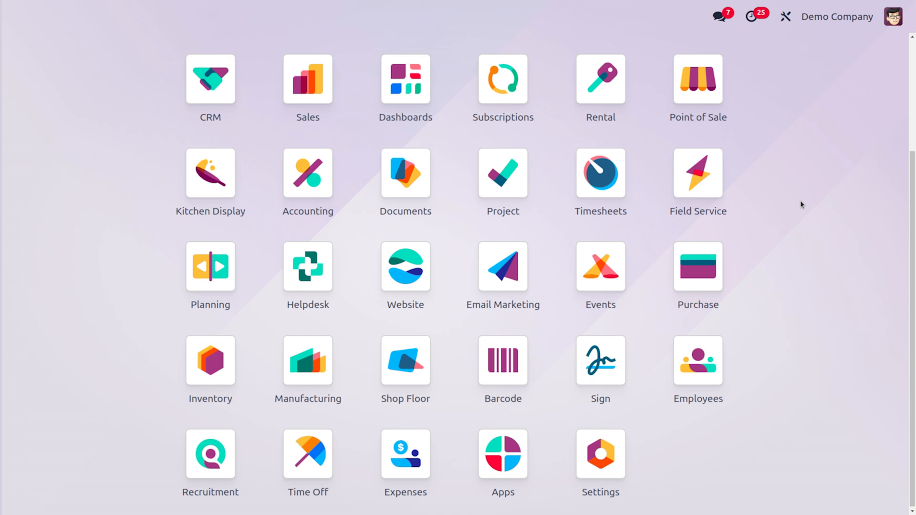
# Reach the Inventory settings page from the Odoo home screen.
pyautogui.write('/IN')
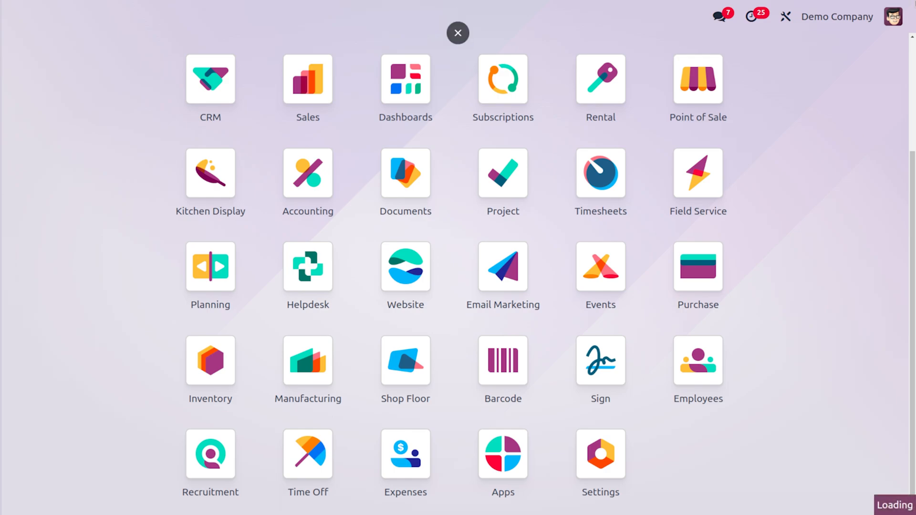
pyautogui.click(210, 360)
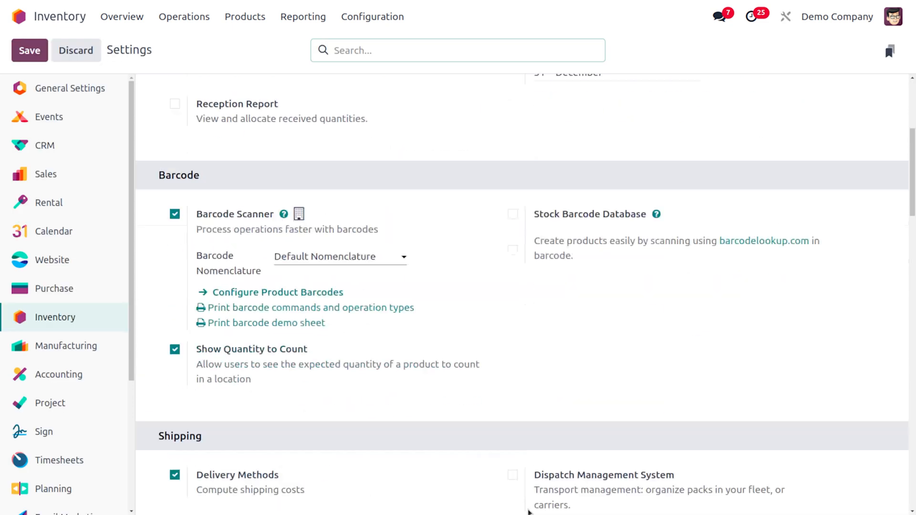
# Enable Storage Locations under Warehouse and save the Inventory settings.
pyautogui.scroll(-3)
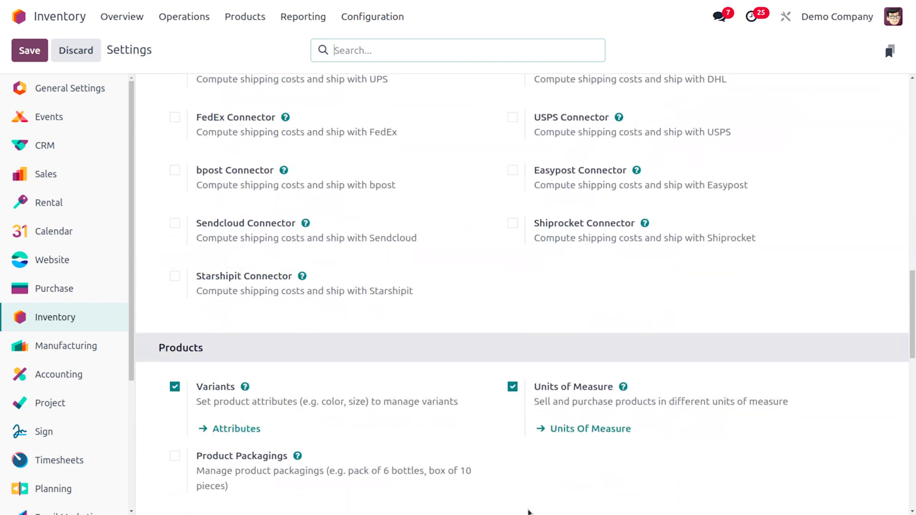
pyautogui.scroll(-3)
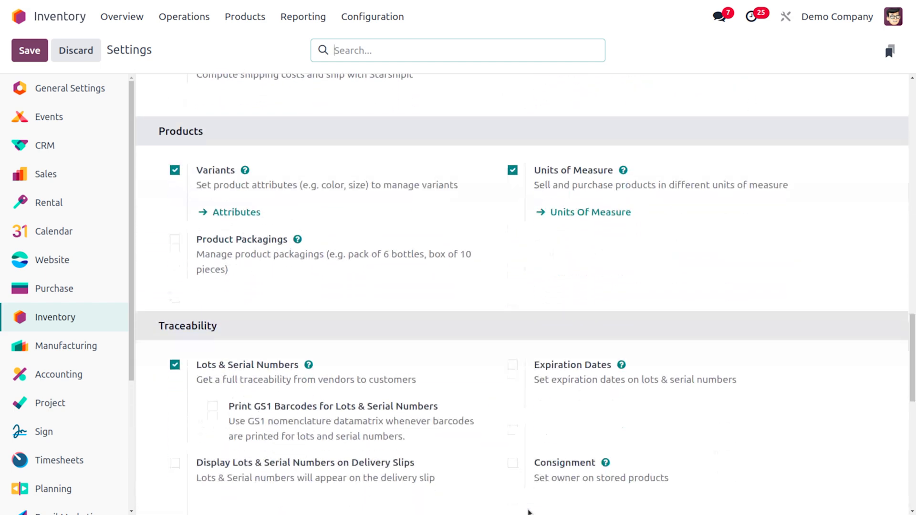
pyautogui.scroll(-3)
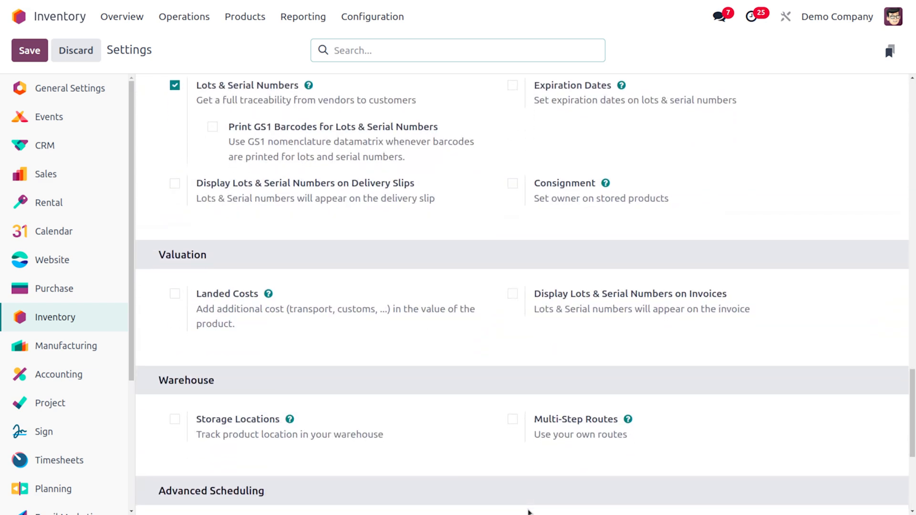
pyautogui.scroll(-3)
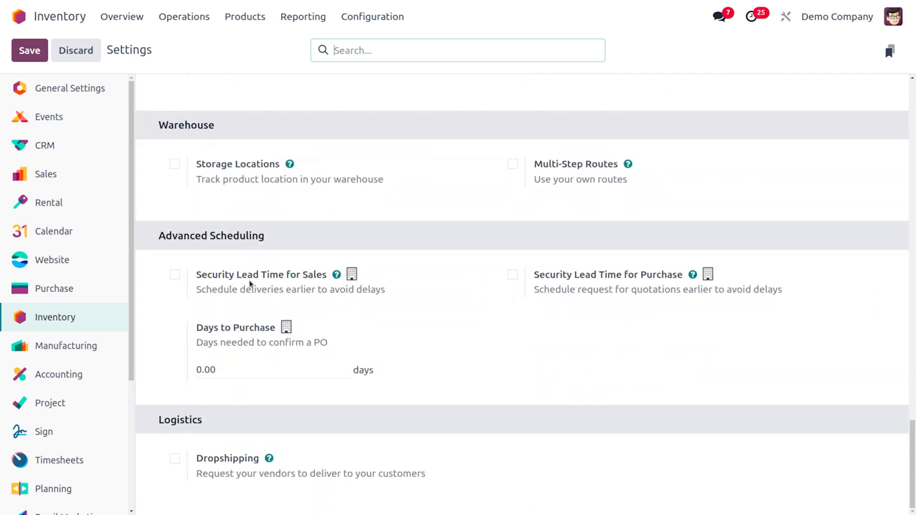
pyautogui.moveTo(174, 164)
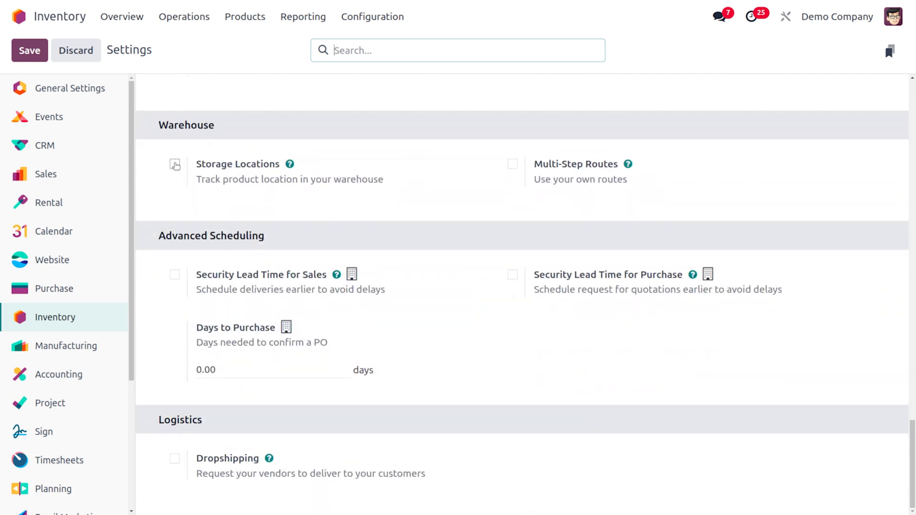
pyautogui.click(174, 164)
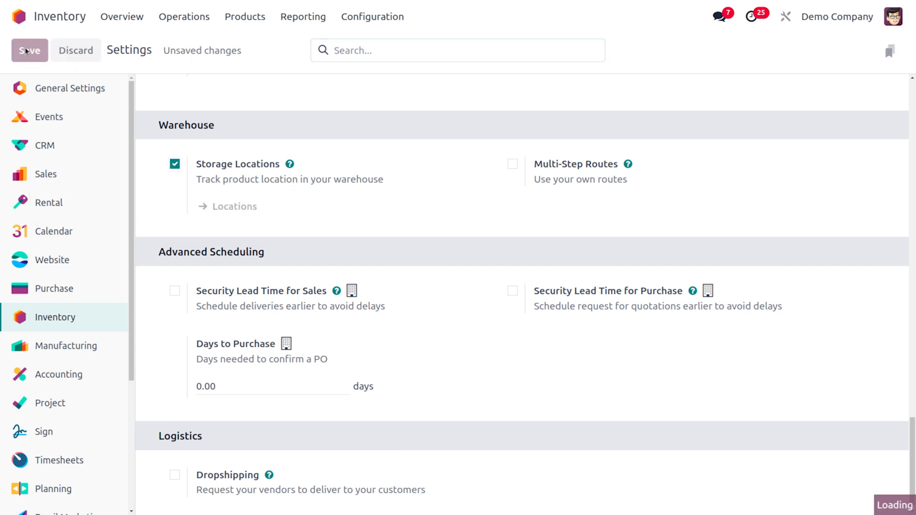
pyautogui.click(28, 51)
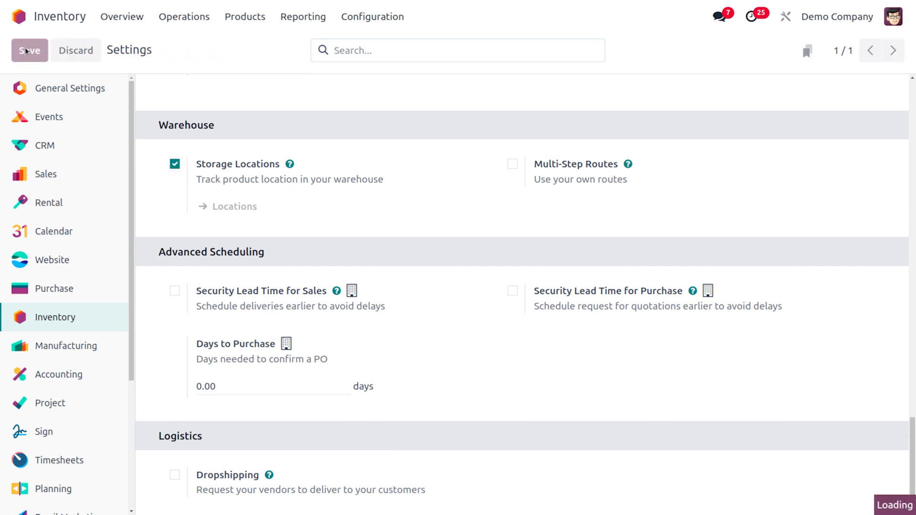
pyautogui.click(29, 50)
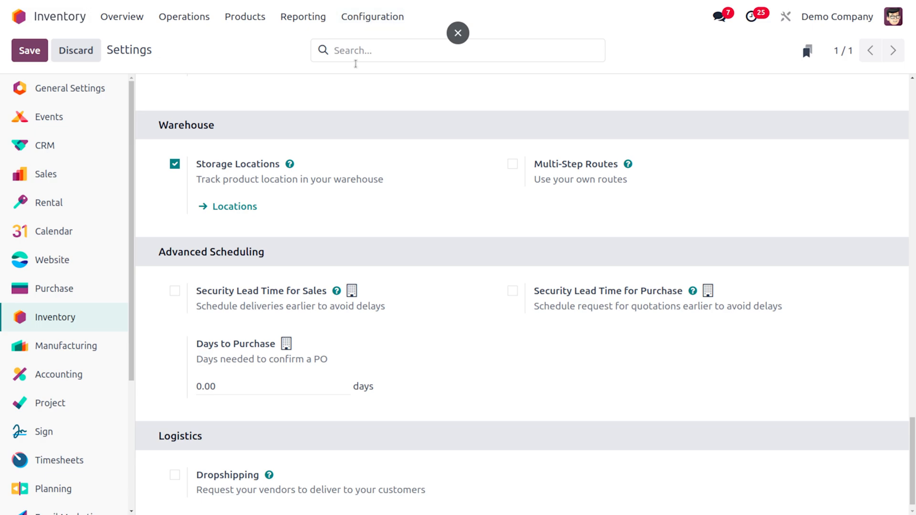
pyautogui.click(372, 16)
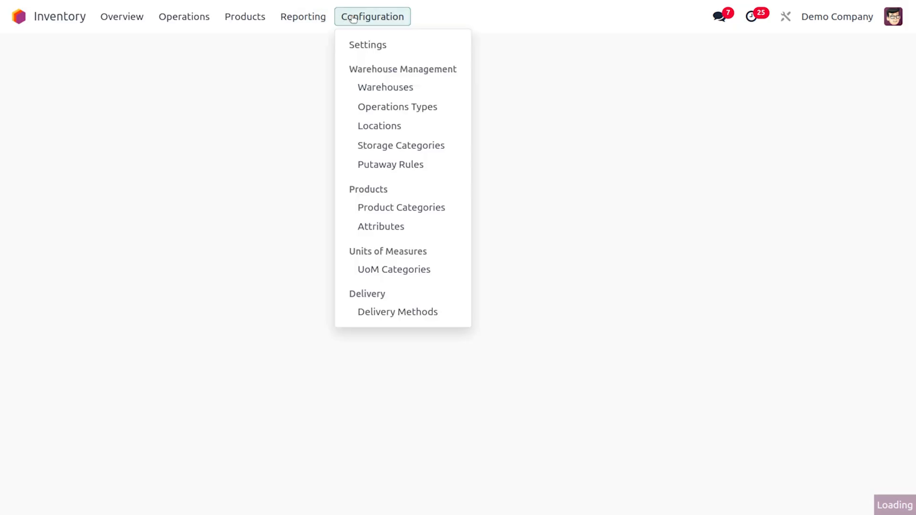
# List the warehouse locations via Configuration > Locations and start a new location record.
pyautogui.click(367, 44)
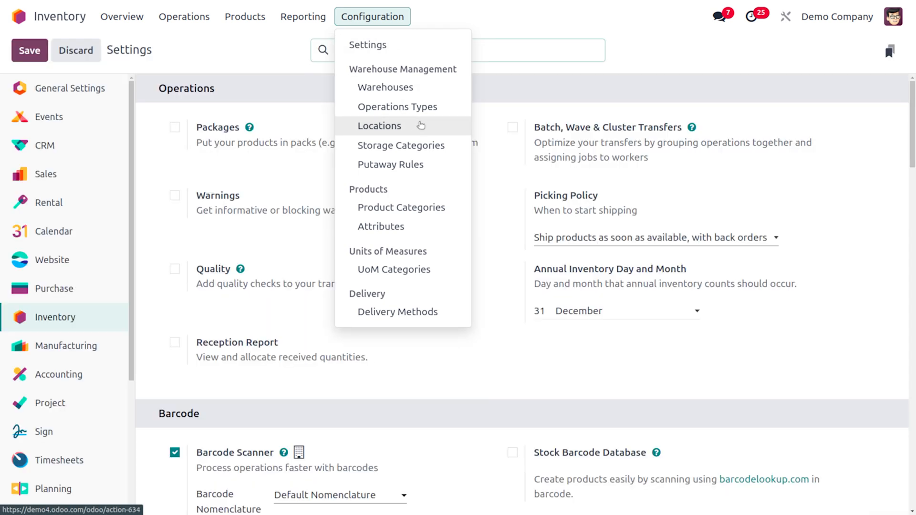
pyautogui.click(379, 126)
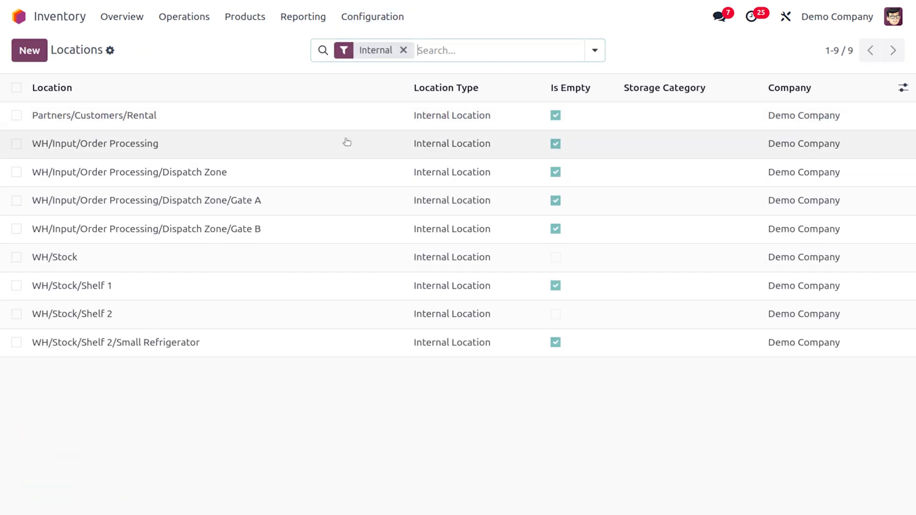
pyautogui.moveTo(248, 121)
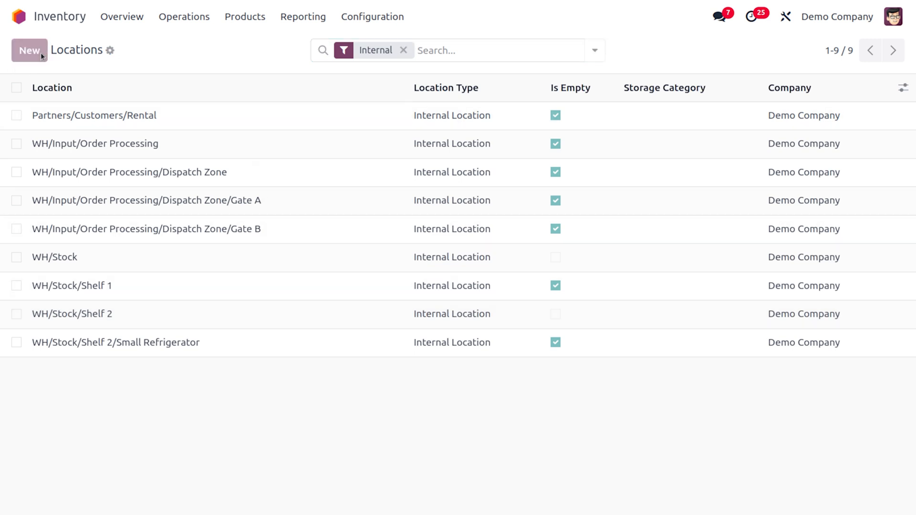
pyautogui.click(29, 50)
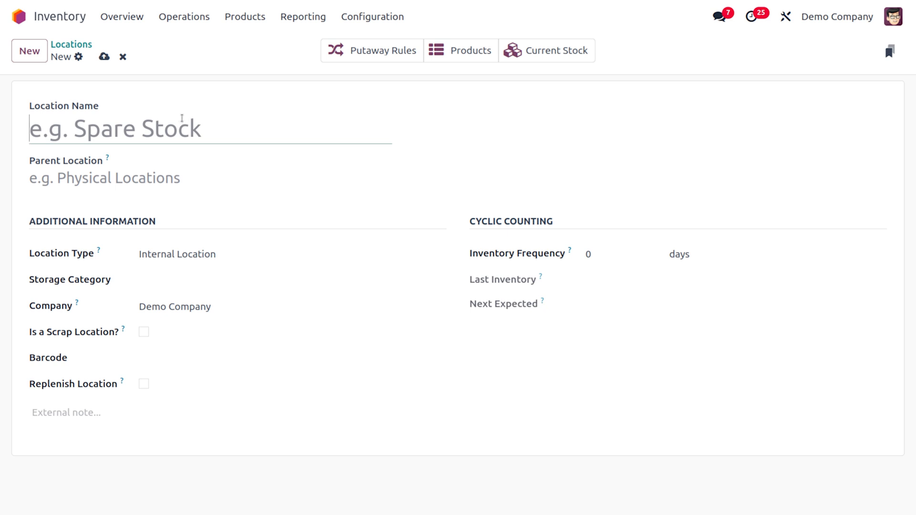
# Name the new location 'scrap' and begin searching for its parent location.
pyautogui.write('sCR')
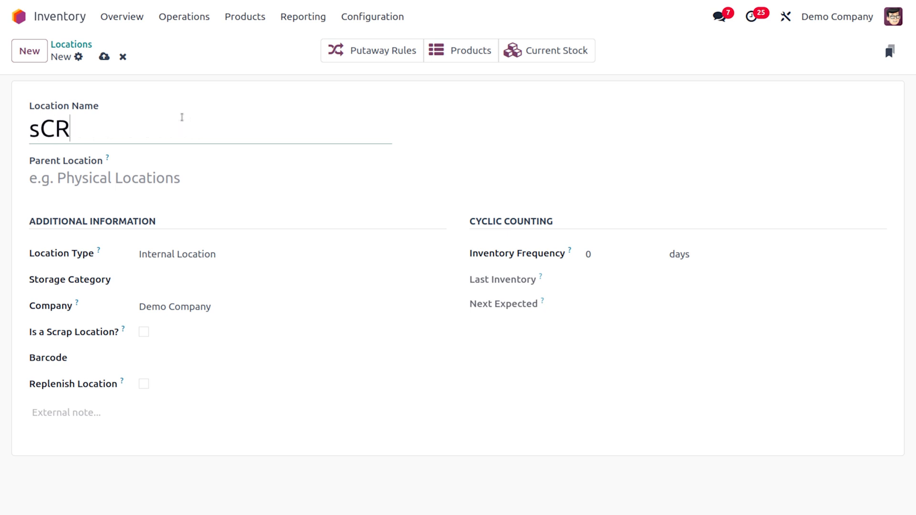
pyautogui.press('Backspace')
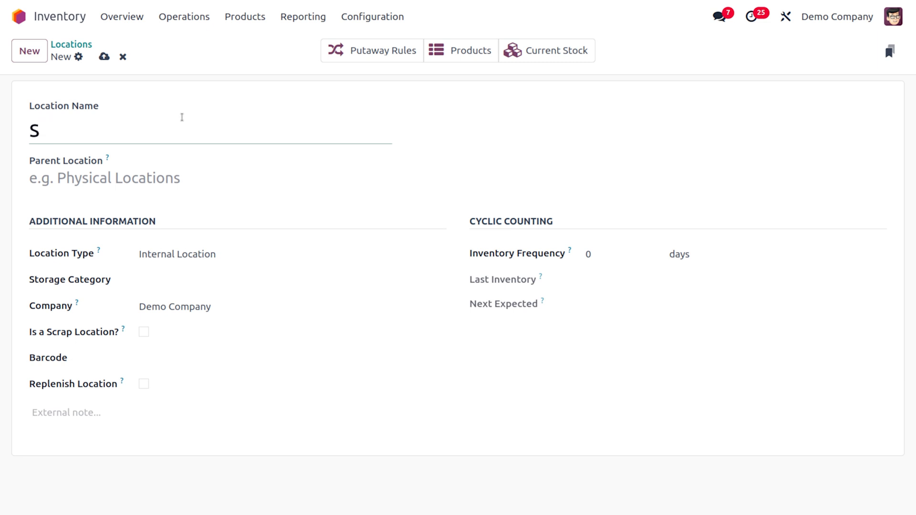
pyautogui.write('crap')
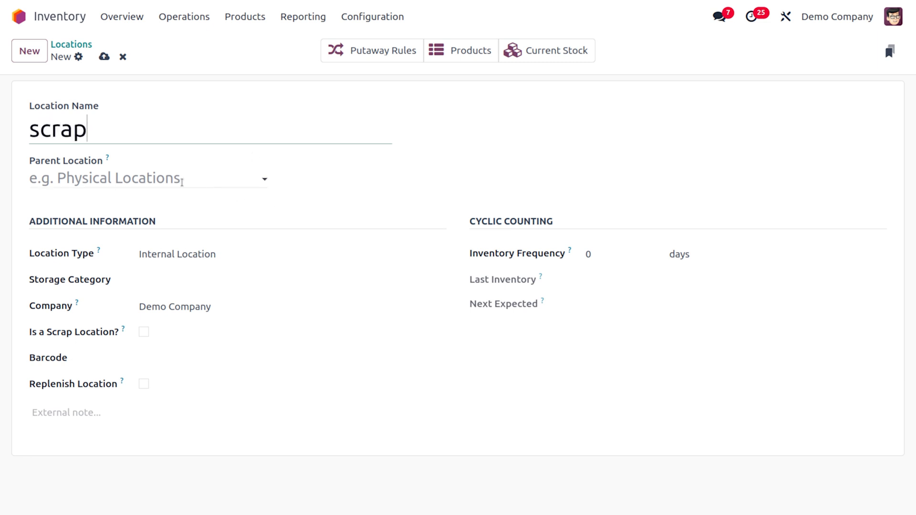
pyautogui.click(146, 178)
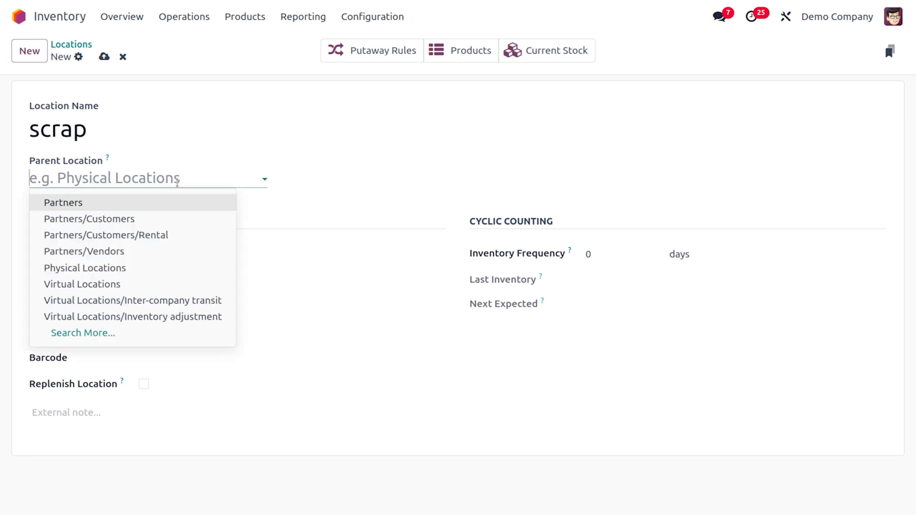
pyautogui.write('S')
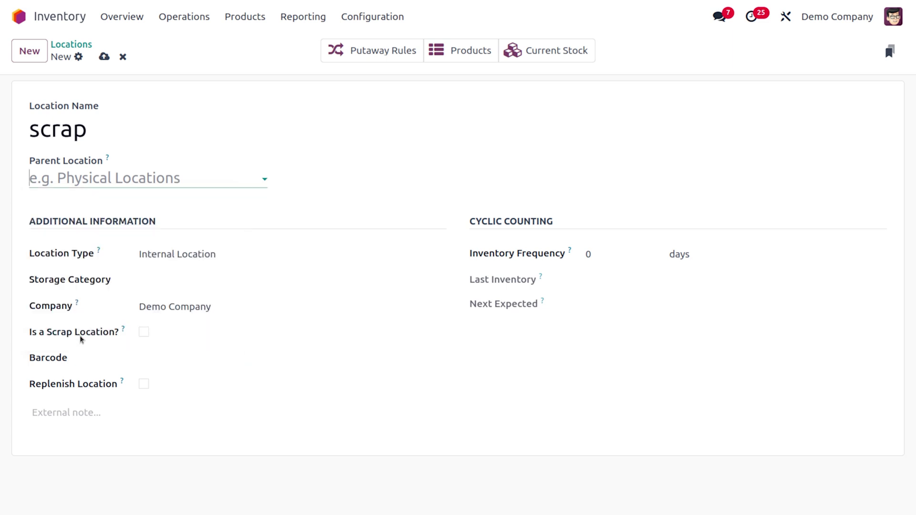
# Choose WH/Stock as the parent location via Search More.
pyautogui.click(146, 178)
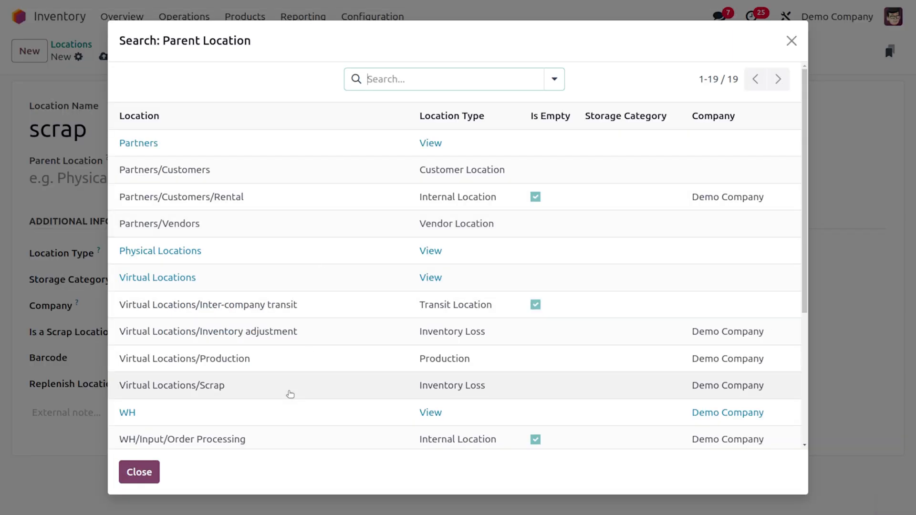
pyautogui.scroll(-3)
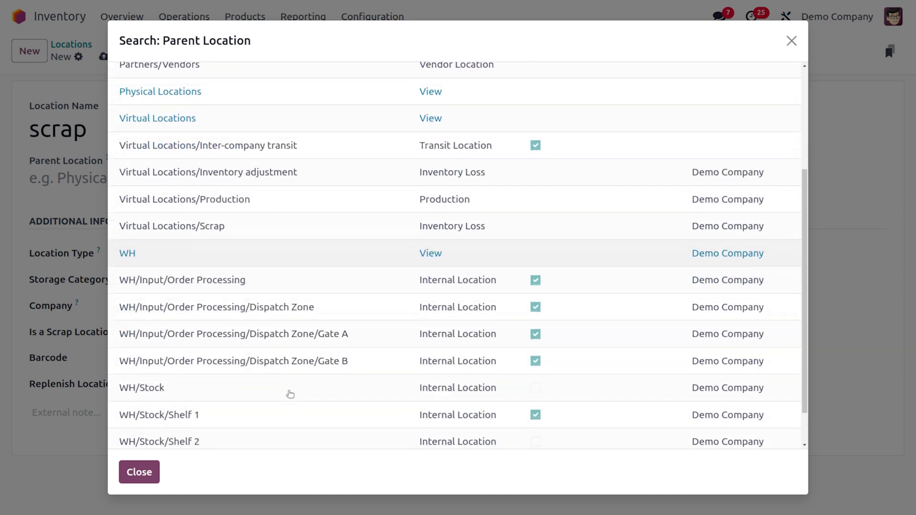
pyautogui.moveTo(209, 389)
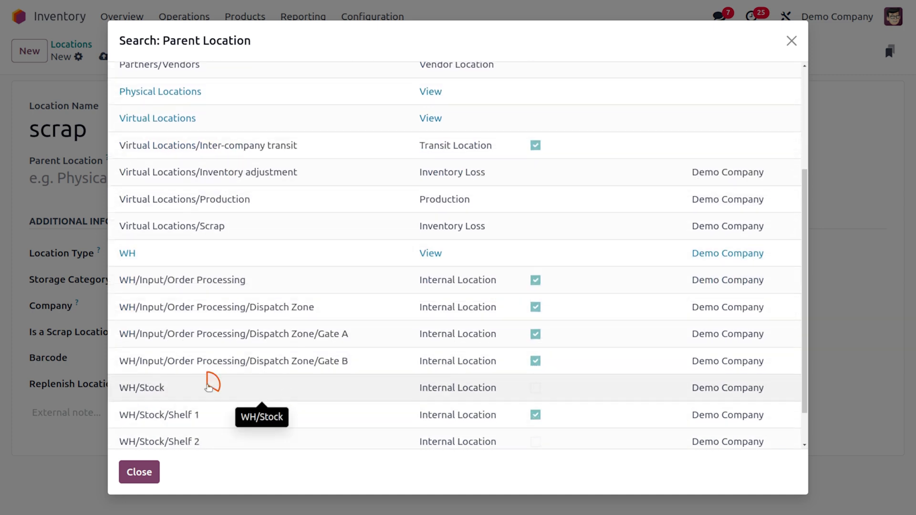
pyautogui.click(141, 387)
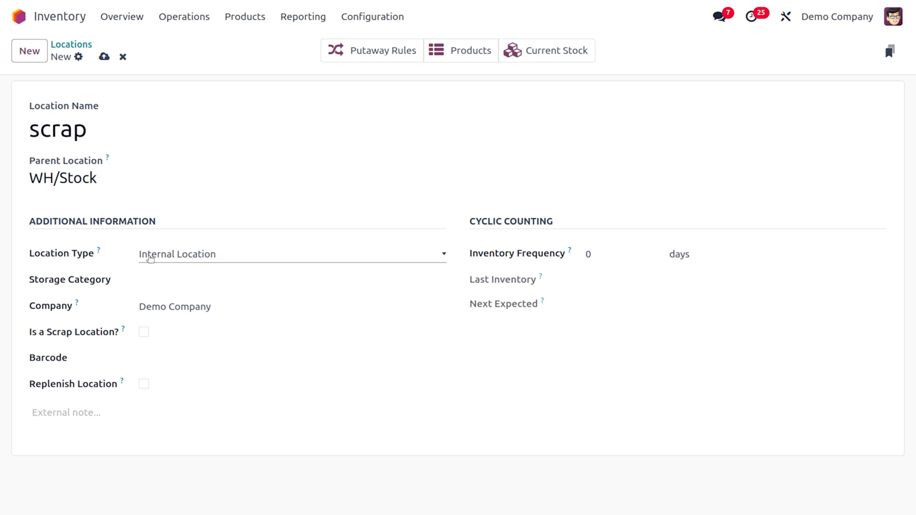
# Set location type Inventory Loss, flag 'Is a Scrap Location?', and save WH/Stock/scrap.
pyautogui.click(292, 254)
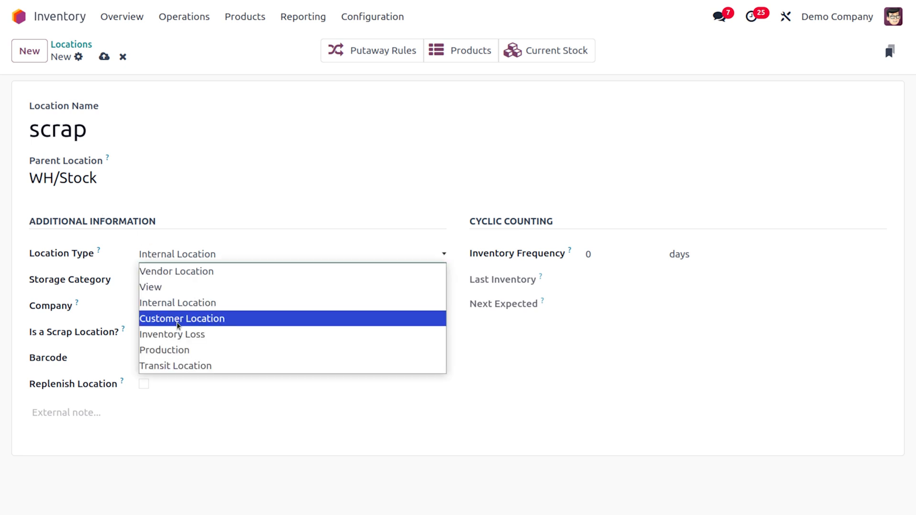
pyautogui.click(172, 333)
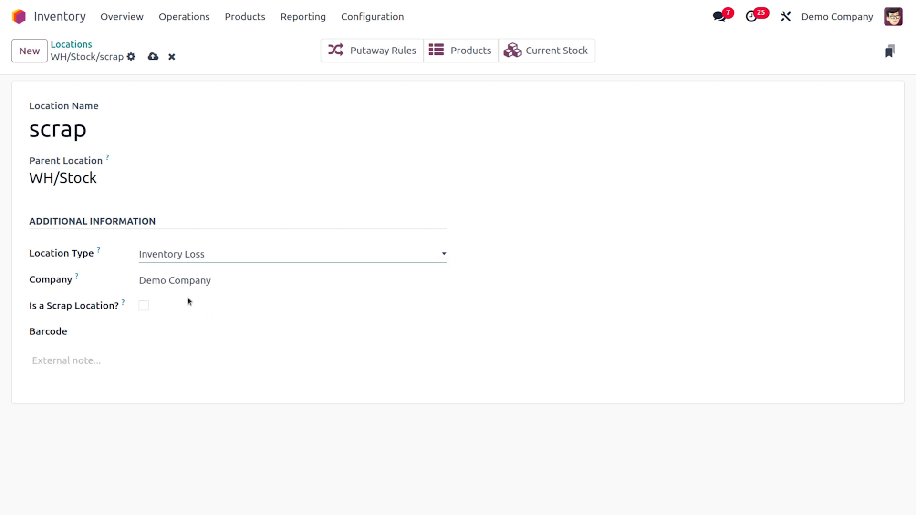
pyautogui.moveTo(152, 346)
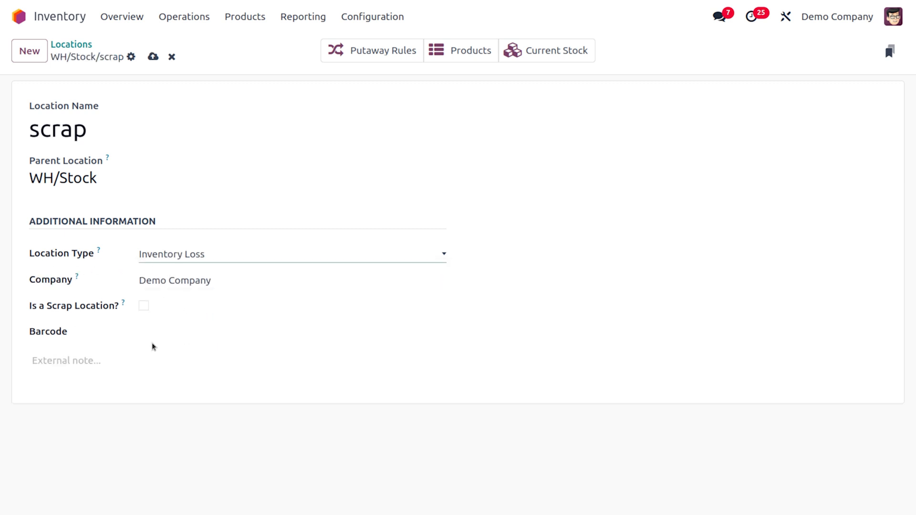
pyautogui.click(143, 306)
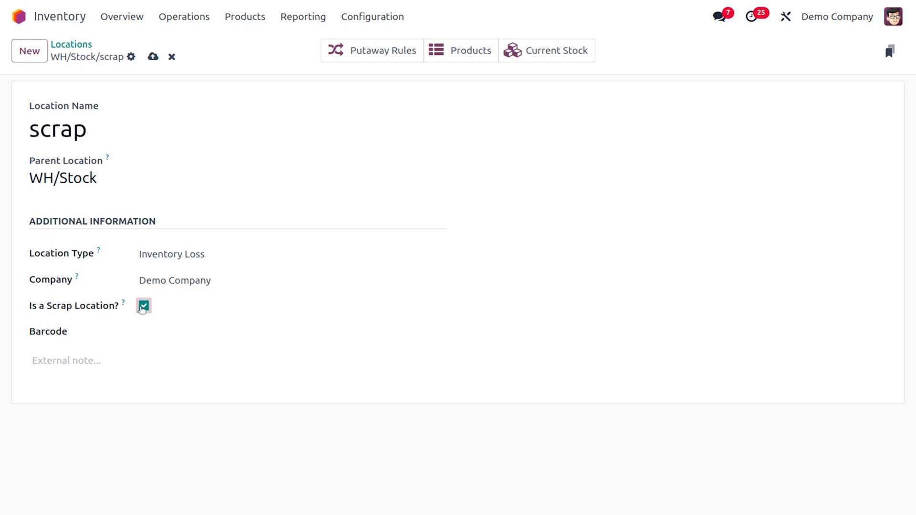
pyautogui.moveTo(95, 337)
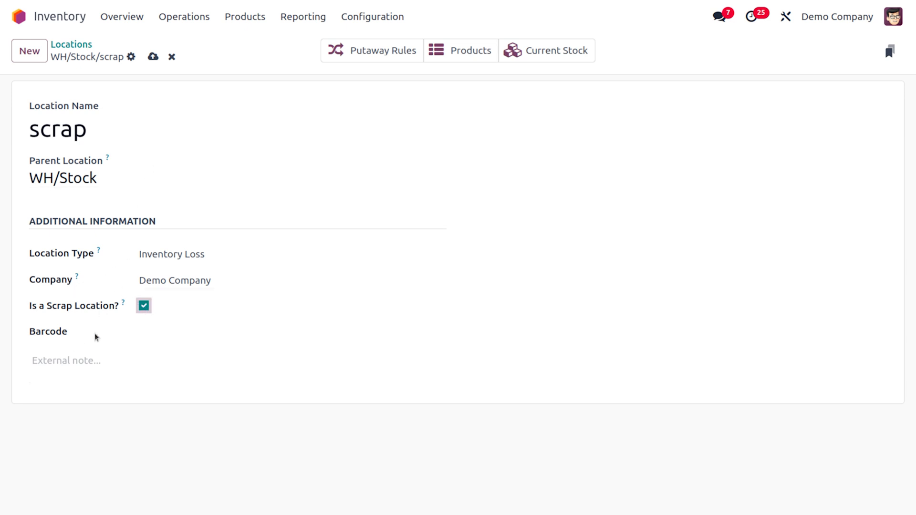
pyautogui.moveTo(153, 56)
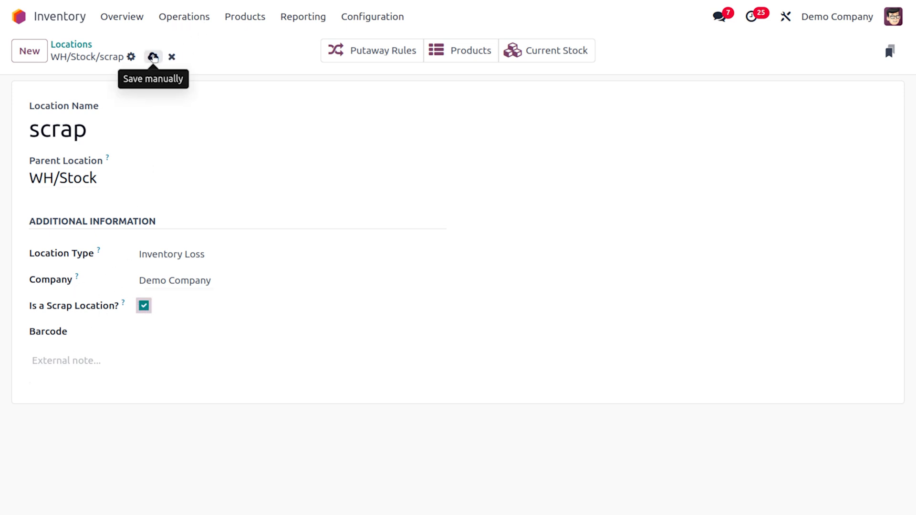
pyautogui.moveTo(152, 56)
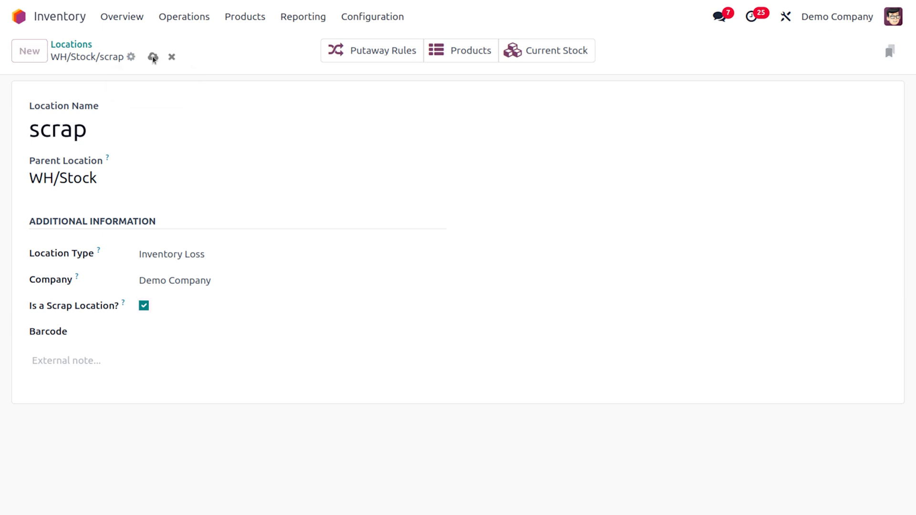
pyautogui.click(153, 57)
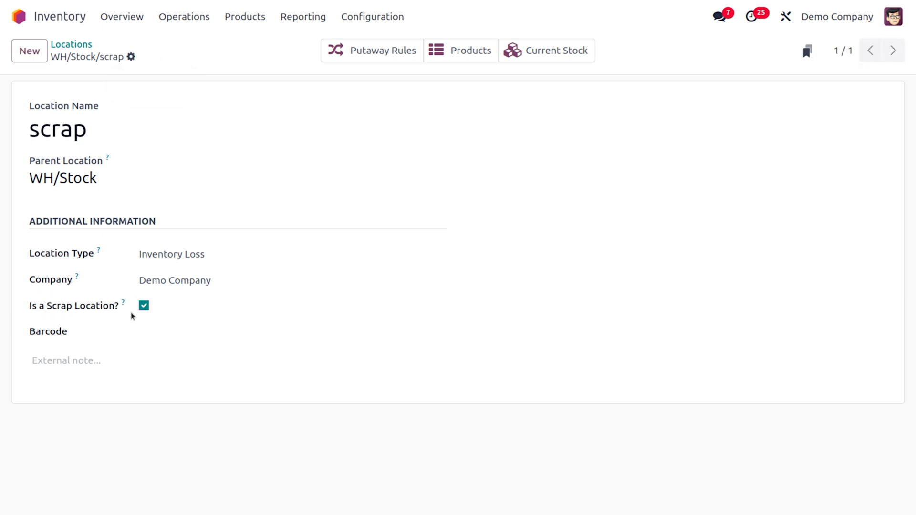
pyautogui.moveTo(276, 212)
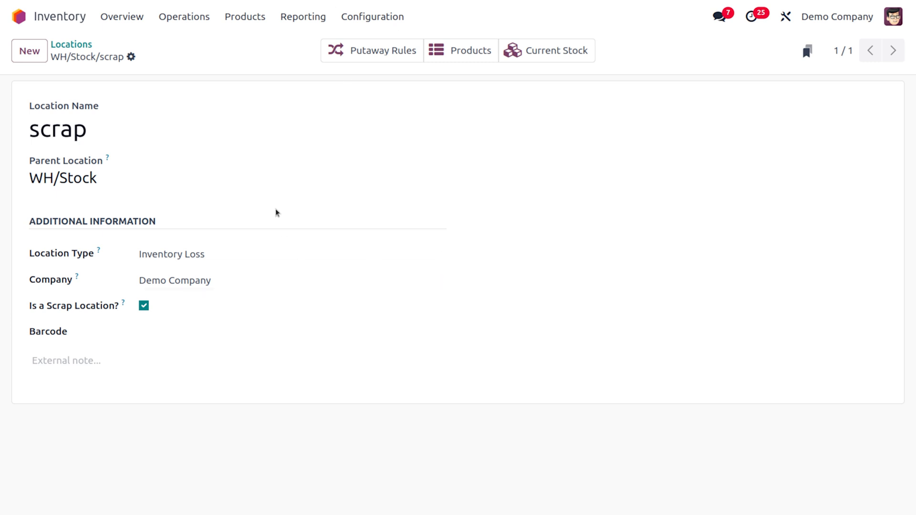
pyautogui.moveTo(470, 50)
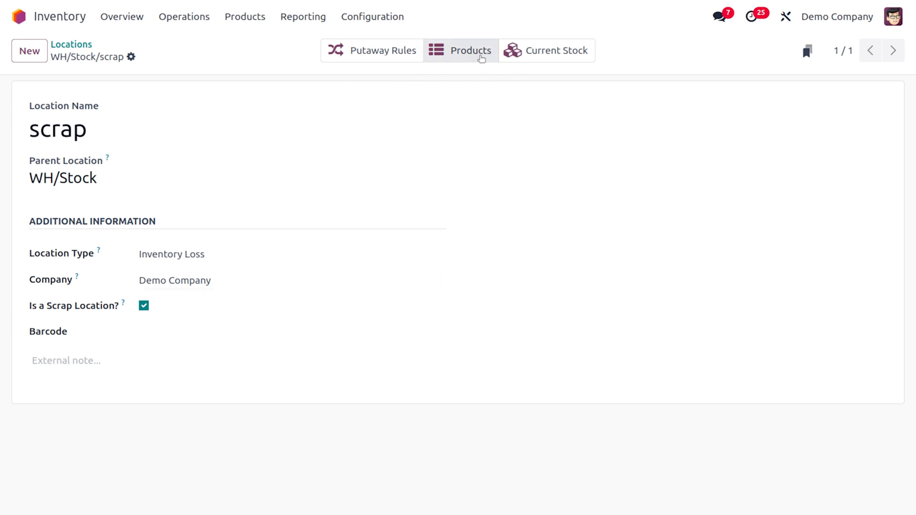
pyautogui.moveTo(188, 47)
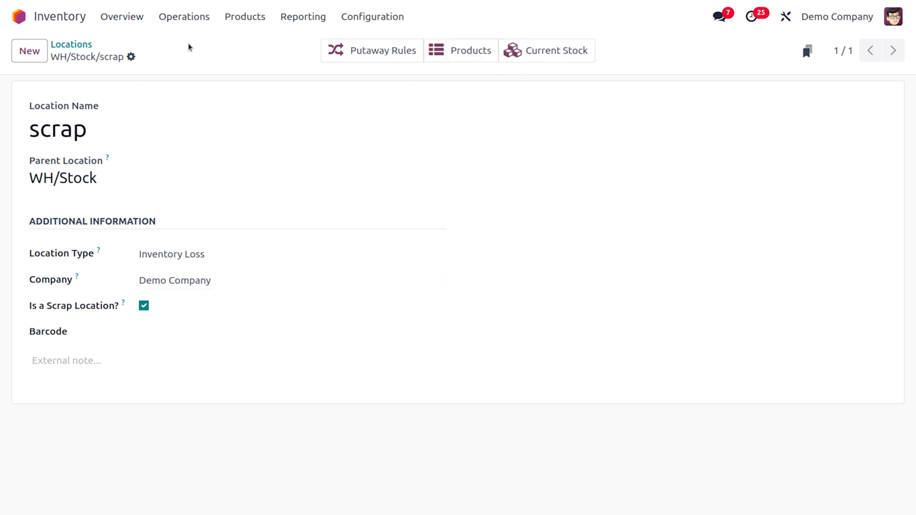
pyautogui.moveTo(80, 11)
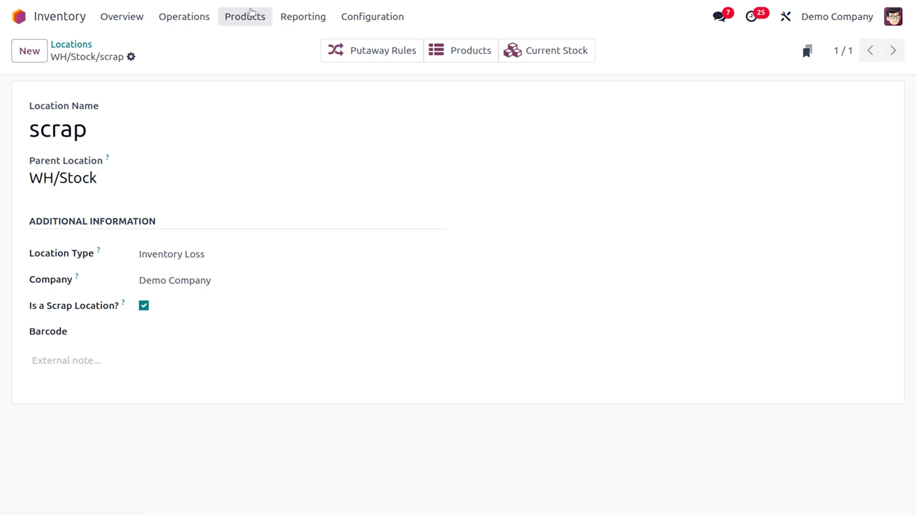
pyautogui.moveTo(275, 49)
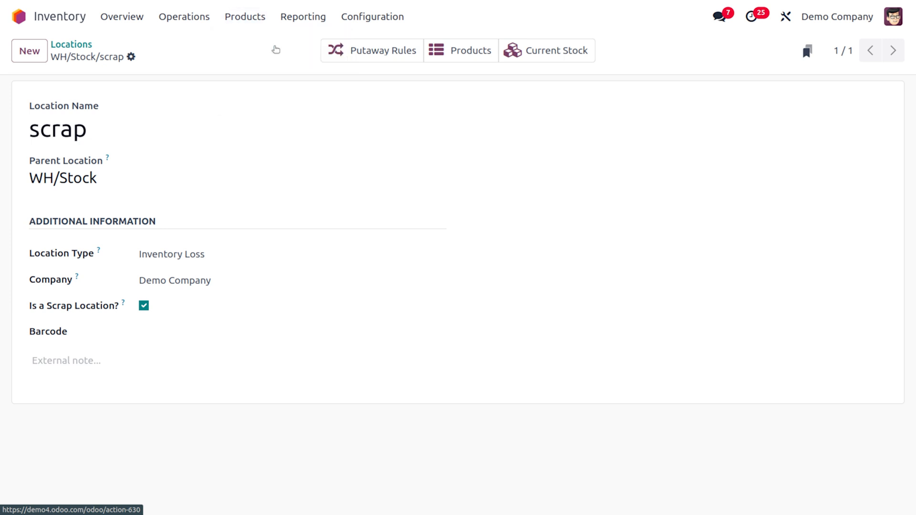
# Bring up the Acoustic Bloc Screens product form from Products > Products.
pyautogui.click(471, 51)
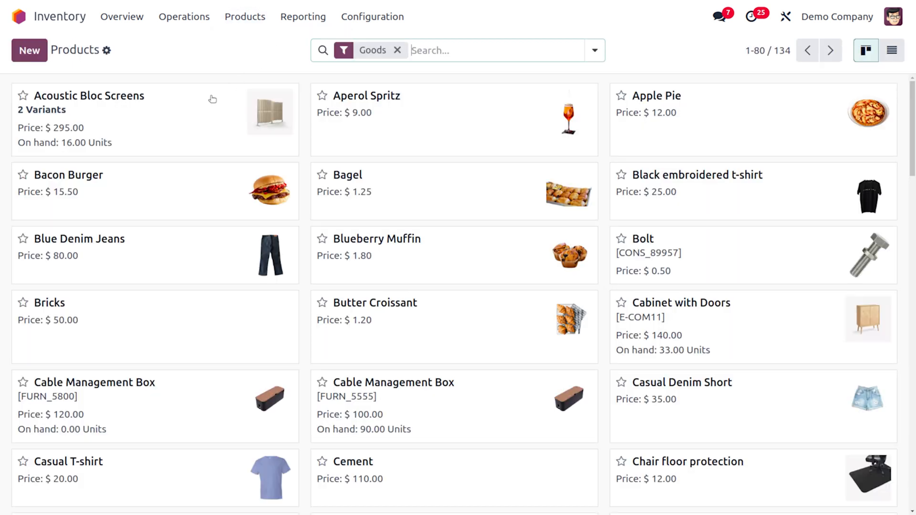
pyautogui.moveTo(216, 115)
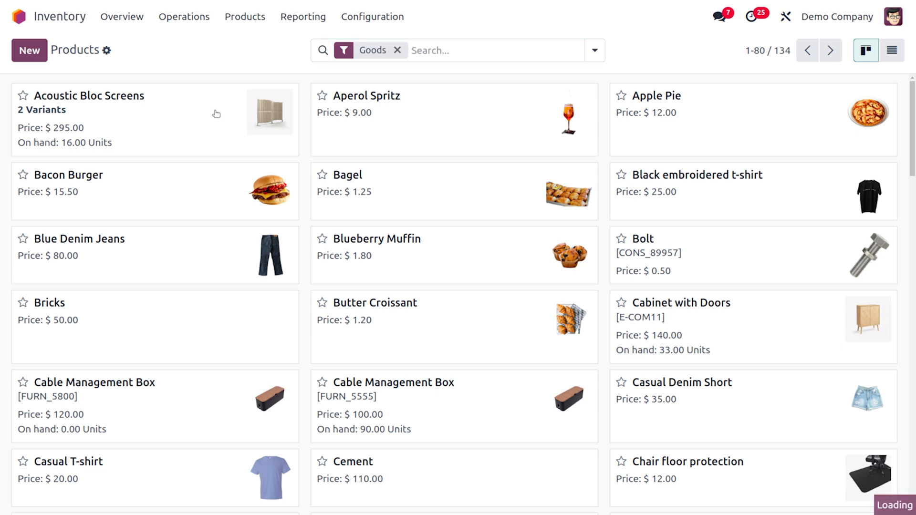
pyautogui.click(103, 95)
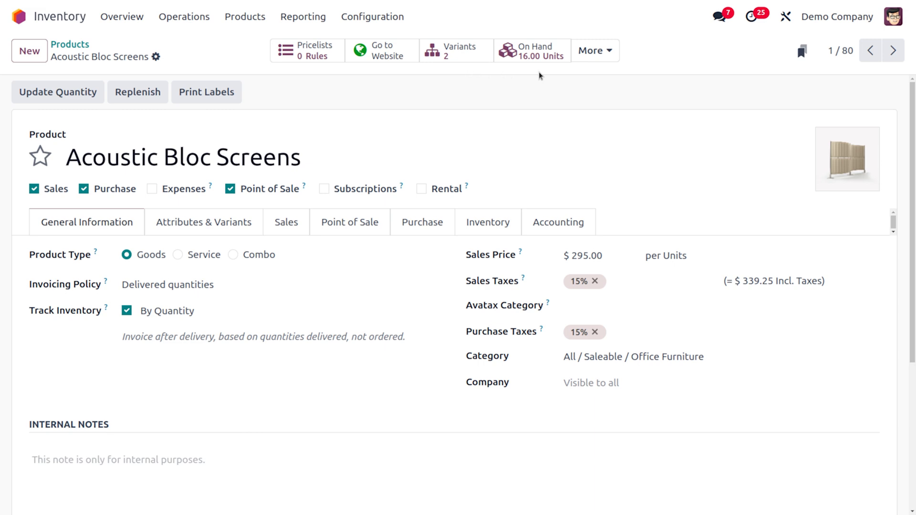
pyautogui.moveTo(263, 243)
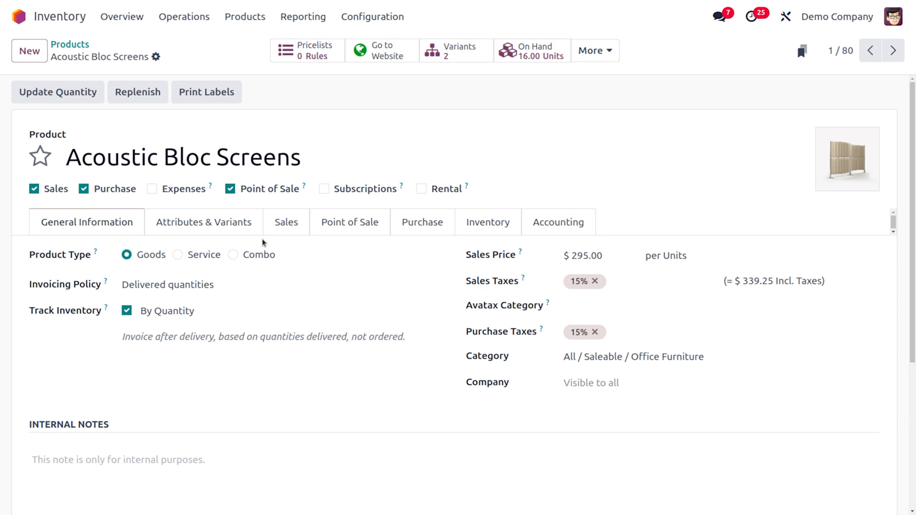
# Review vendors Wood Corner and Ready Mat, then tick the Buy route on the Inventory tab.
pyautogui.click(422, 222)
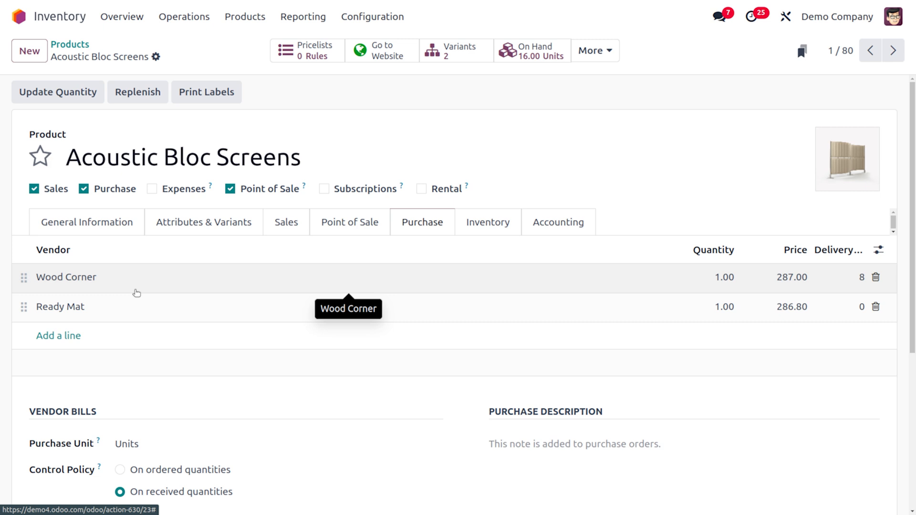
pyautogui.moveTo(125, 286)
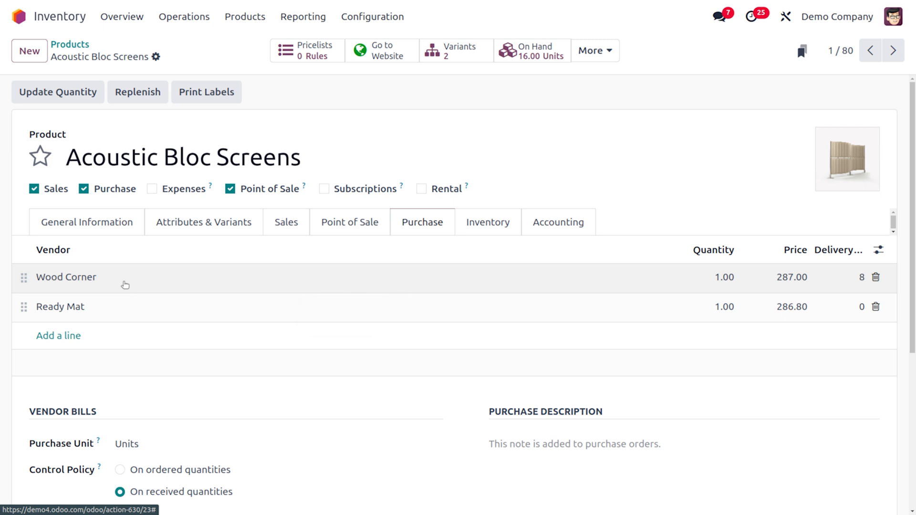
pyautogui.moveTo(76, 281)
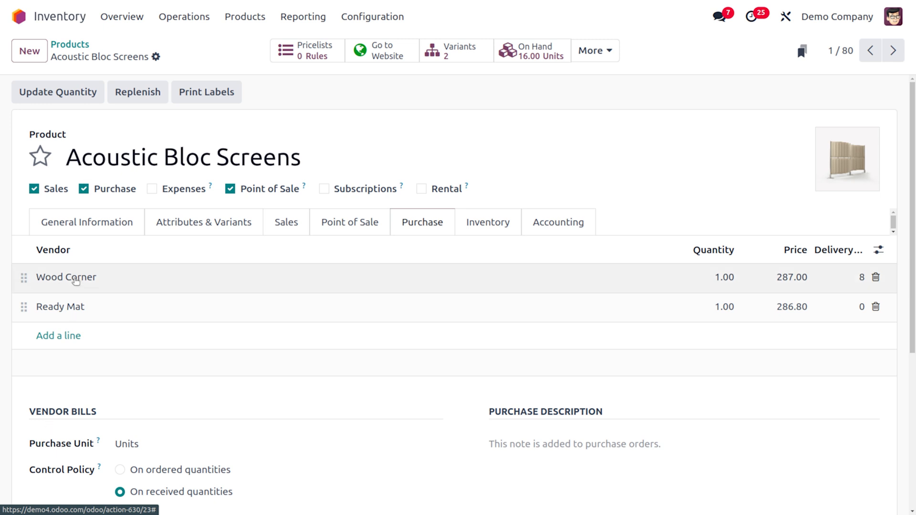
pyautogui.moveTo(105, 281)
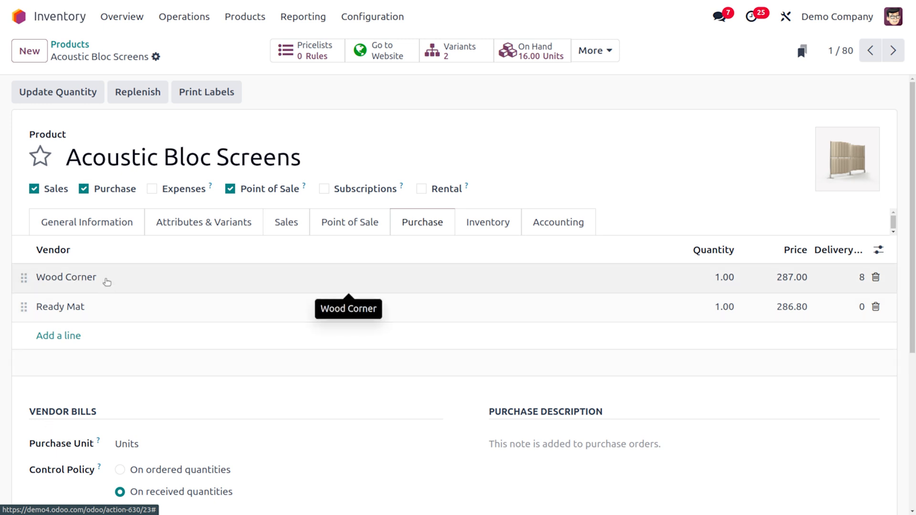
pyautogui.moveTo(459, 288)
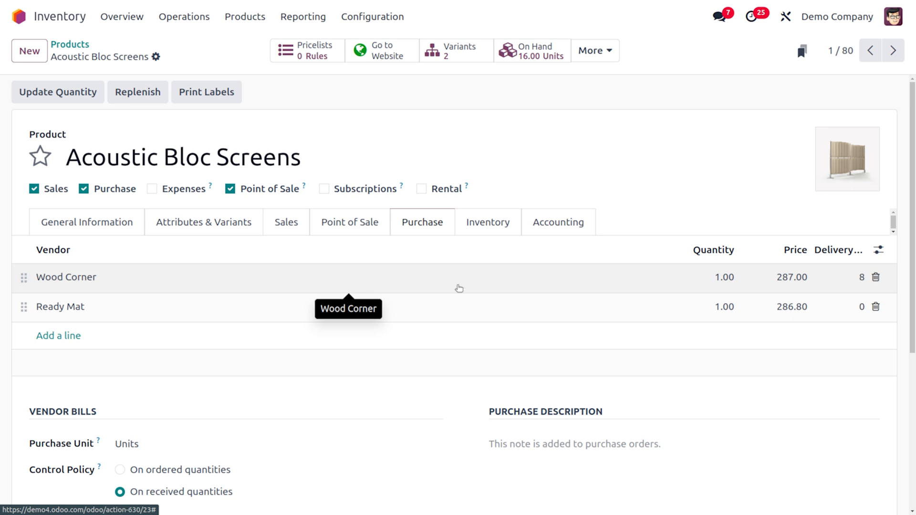
pyautogui.click(488, 222)
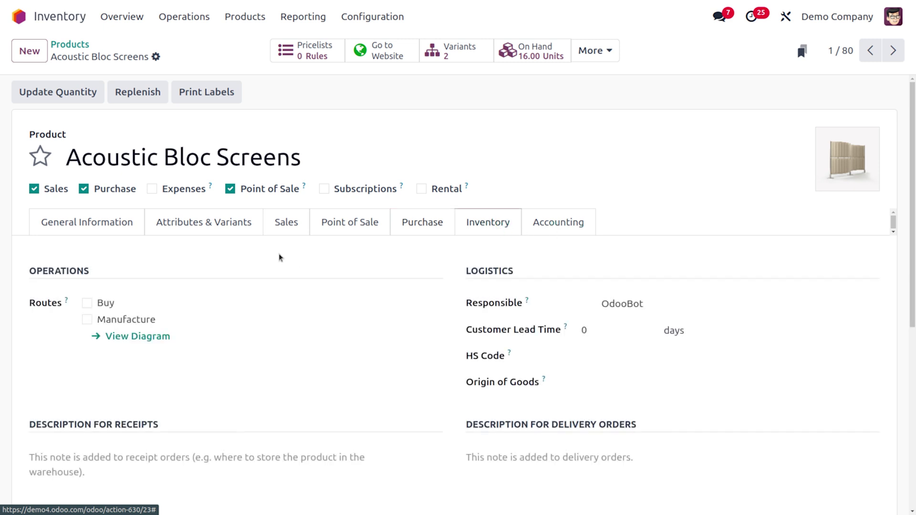
pyautogui.click(87, 302)
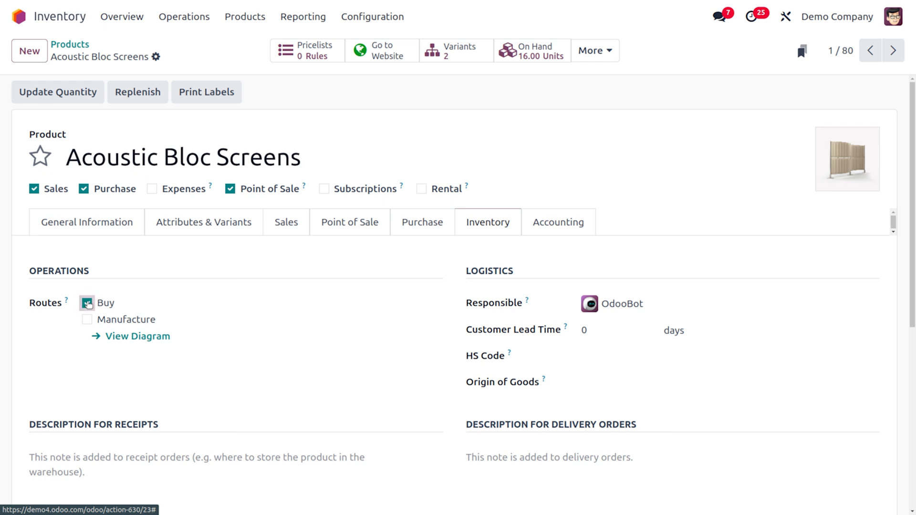
pyautogui.click(86, 302)
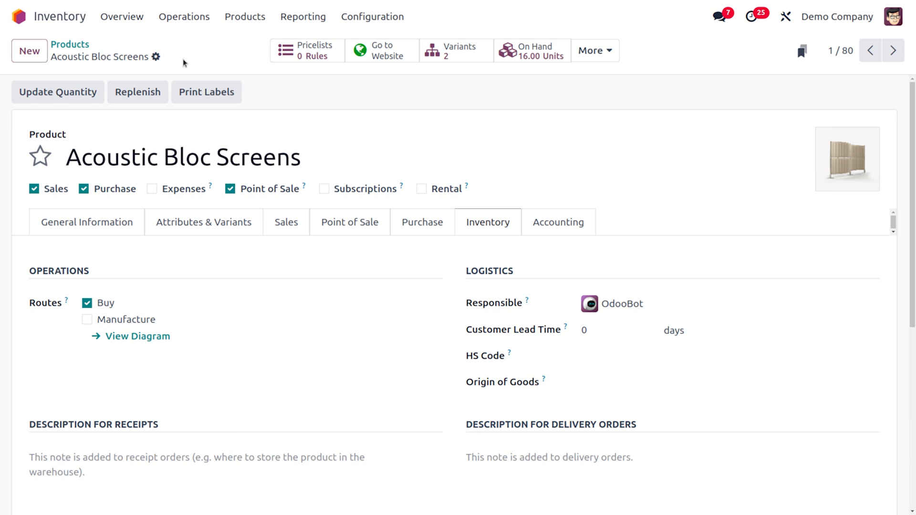
pyautogui.moveTo(116, 266)
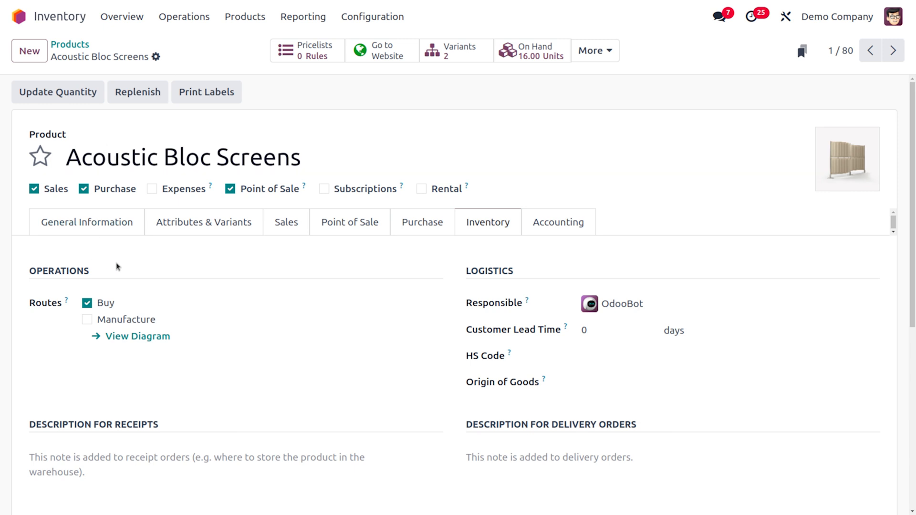
pyautogui.moveTo(71, 44)
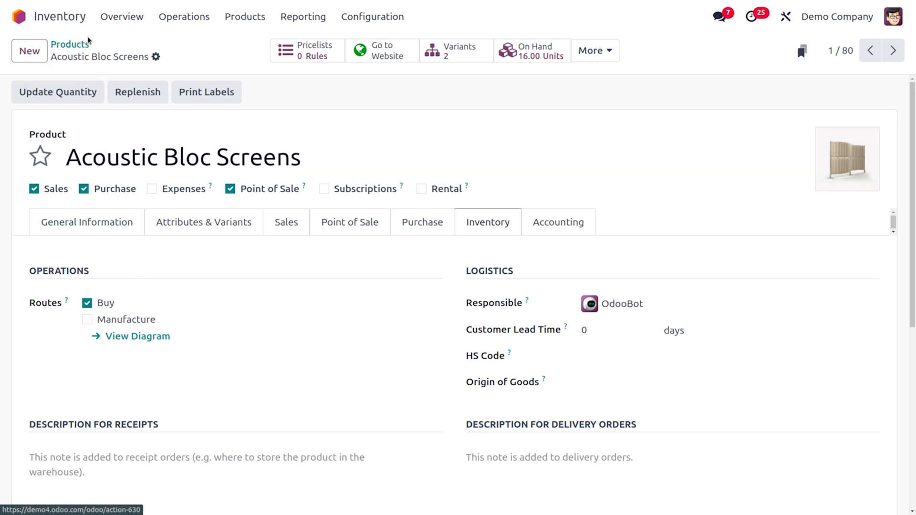
pyautogui.click(183, 16)
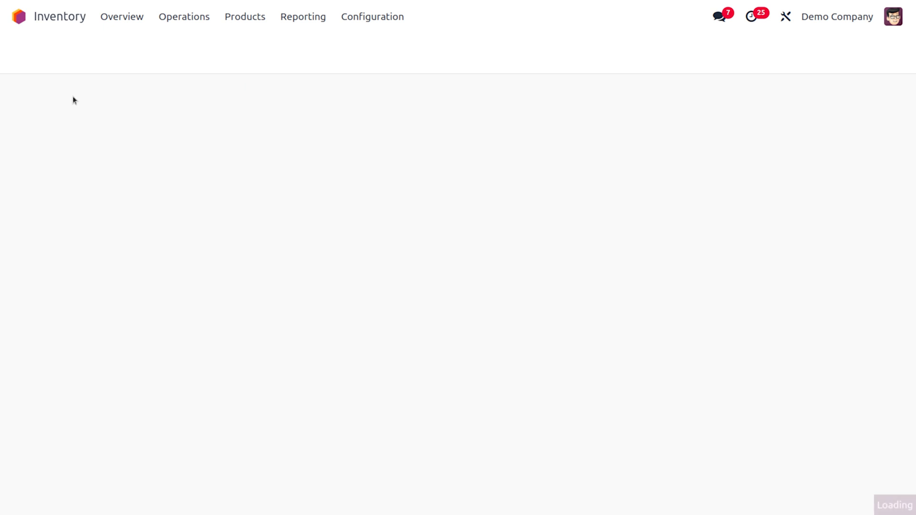
pyautogui.moveTo(53, 75)
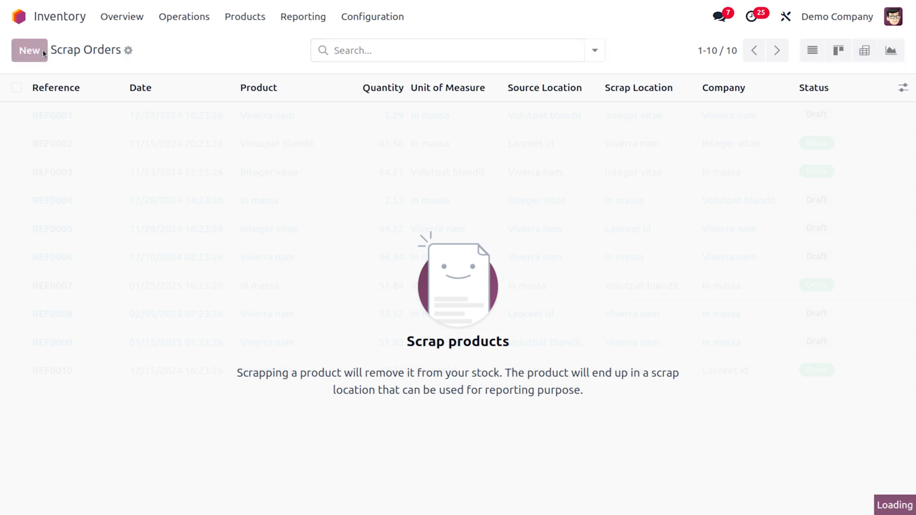
# Create a scrap order for Acoustic Bloc Screens (White) with replenishment of the scrapped quantity.
pyautogui.click(29, 50)
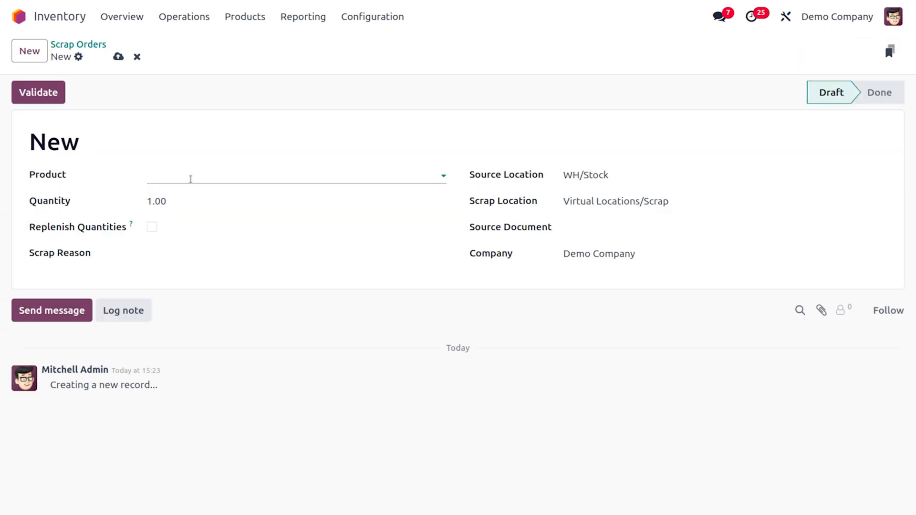
pyautogui.click(292, 174)
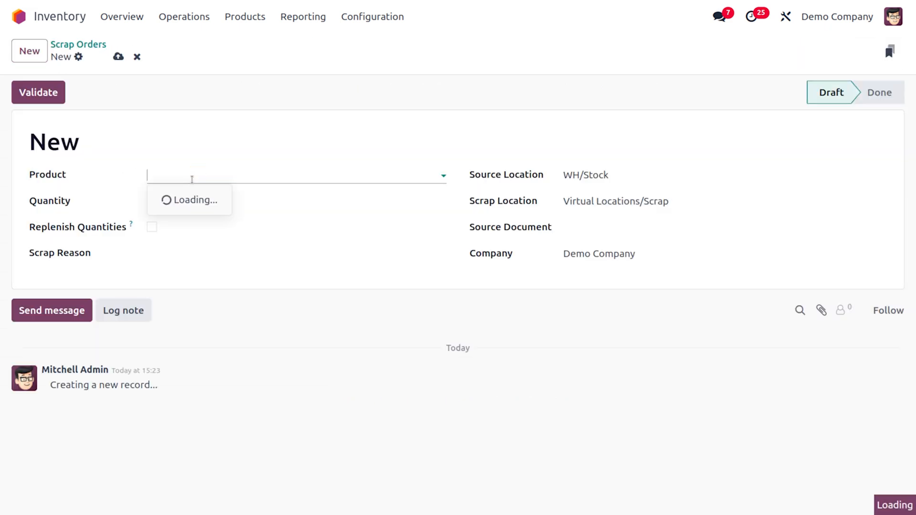
pyautogui.write('a')
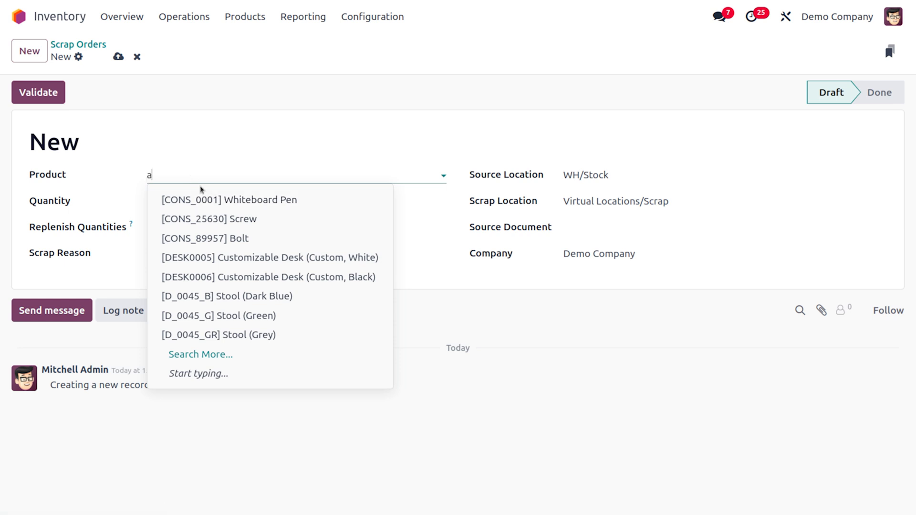
pyautogui.write('c')
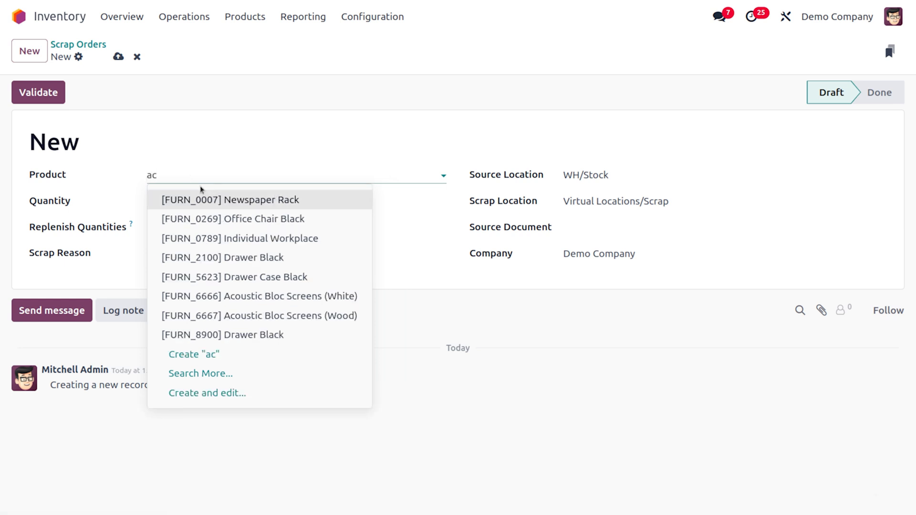
pyautogui.click(259, 296)
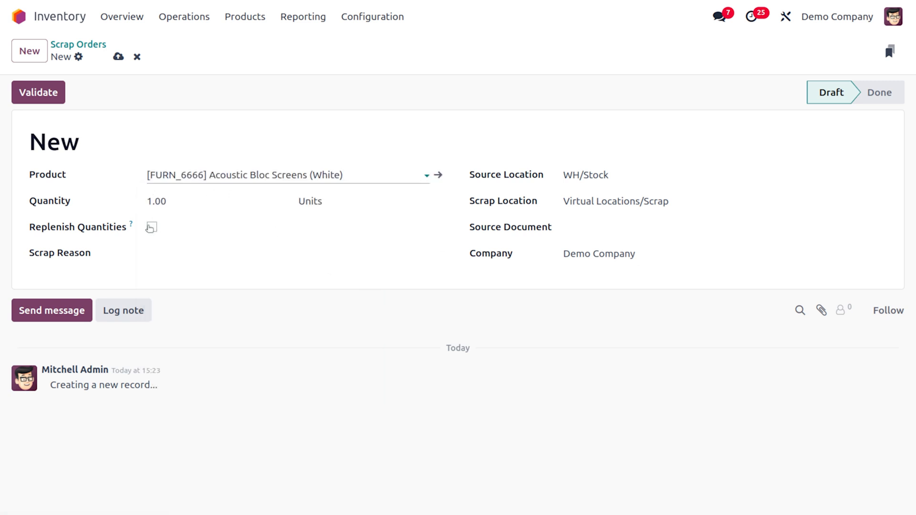
pyautogui.click(151, 227)
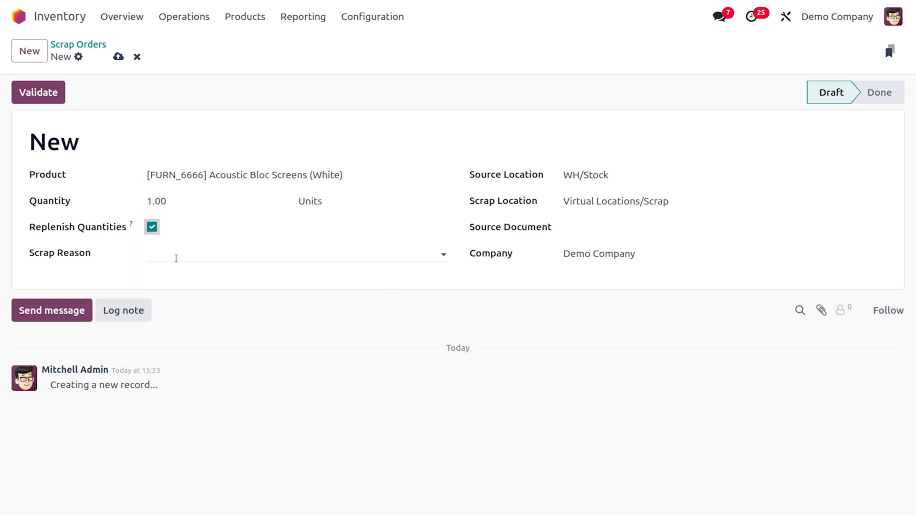
# Add scrap reasons 'damaged' and a newly created 'old'.
pyautogui.click(292, 253)
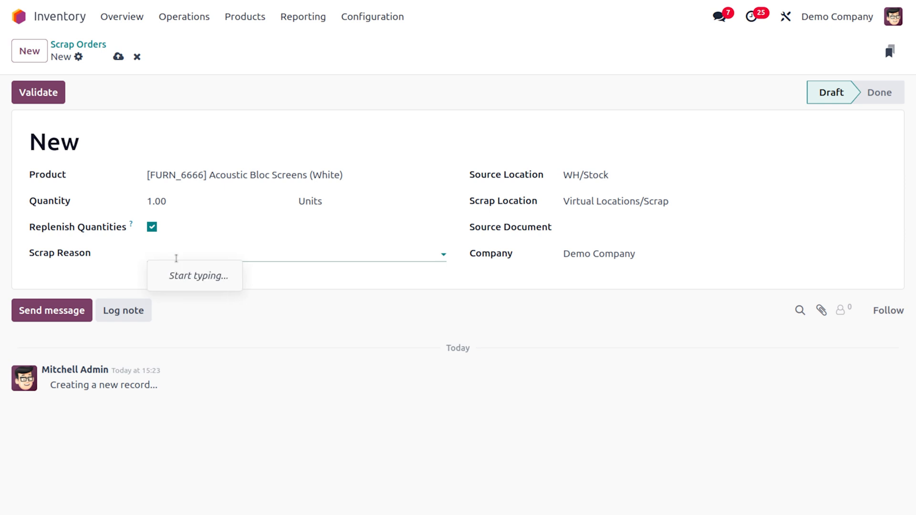
pyautogui.write('damaged')
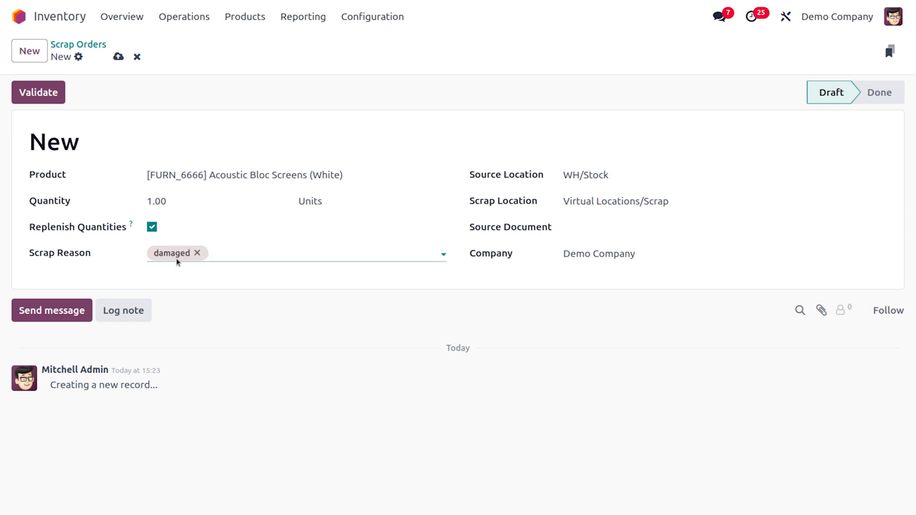
pyautogui.write('o')
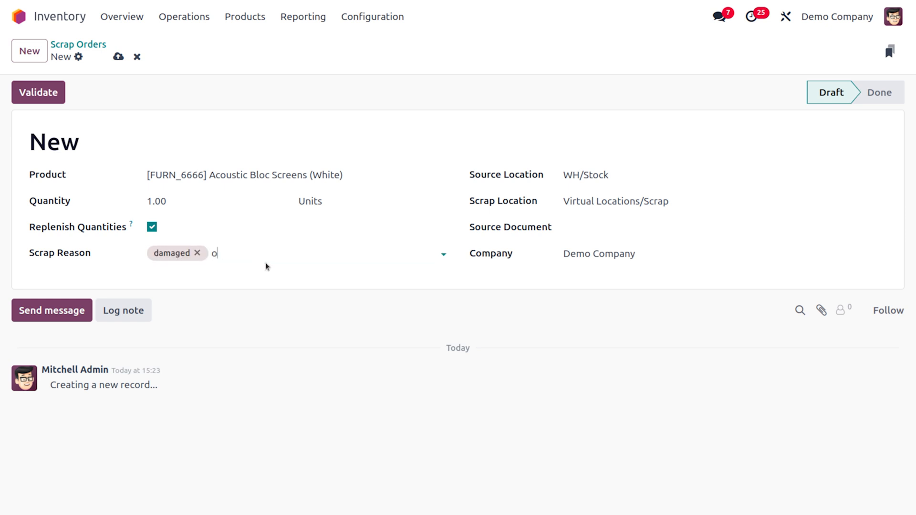
pyautogui.write('ld')
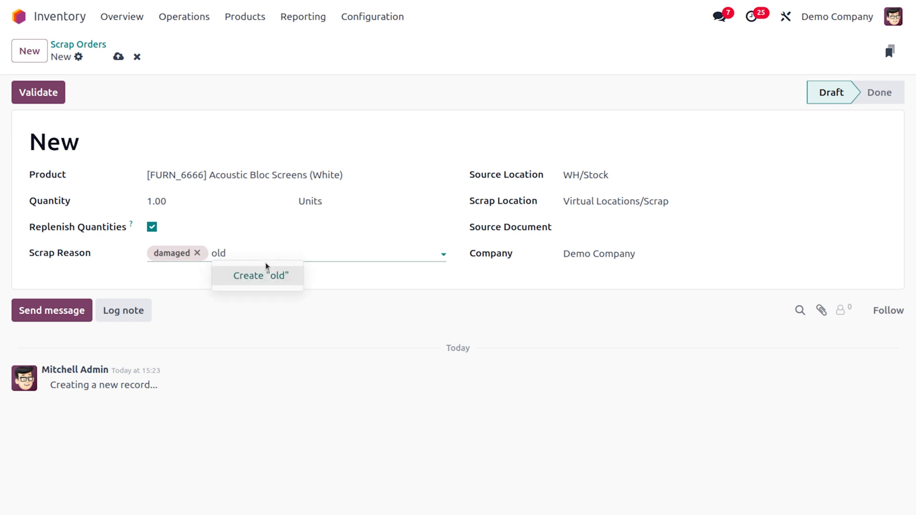
pyautogui.click(257, 275)
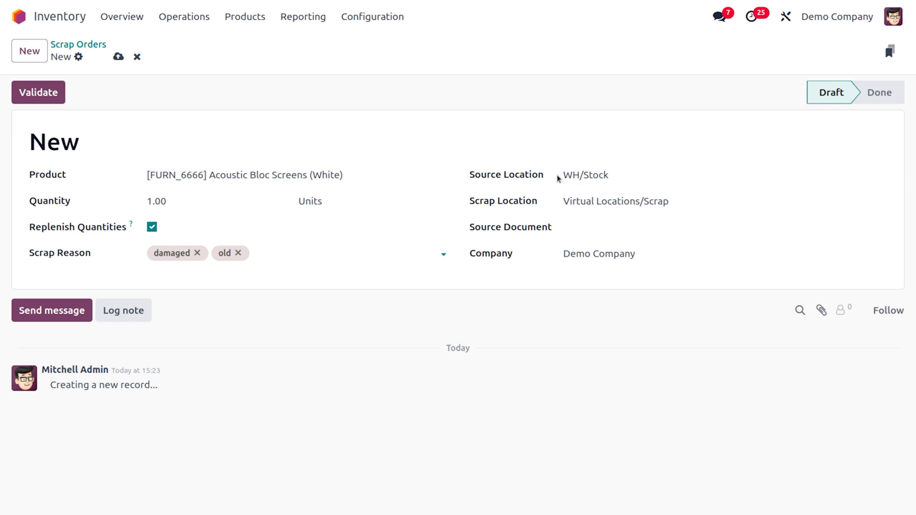
# Switch the scrap location from Virtual Locations/Scrap to WH/Stock/scrap and save the order.
pyautogui.click(608, 175)
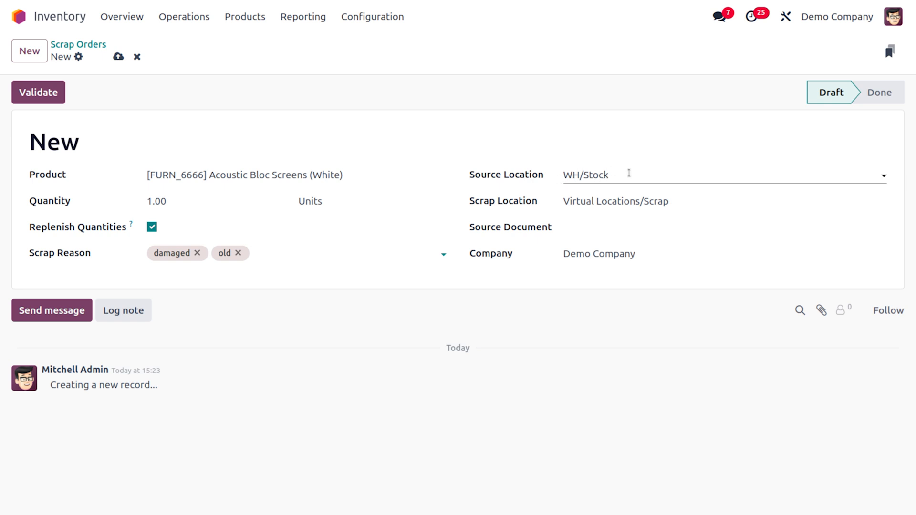
pyautogui.click(615, 201)
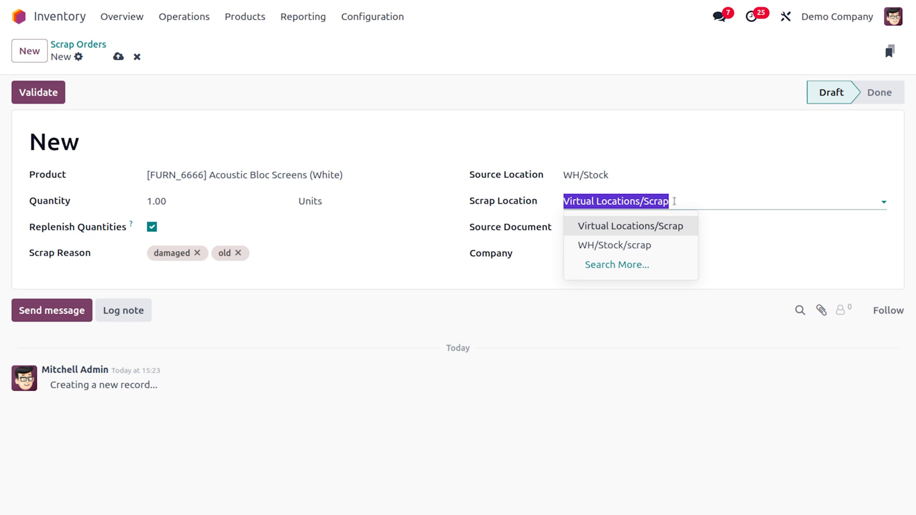
pyautogui.moveTo(615, 245)
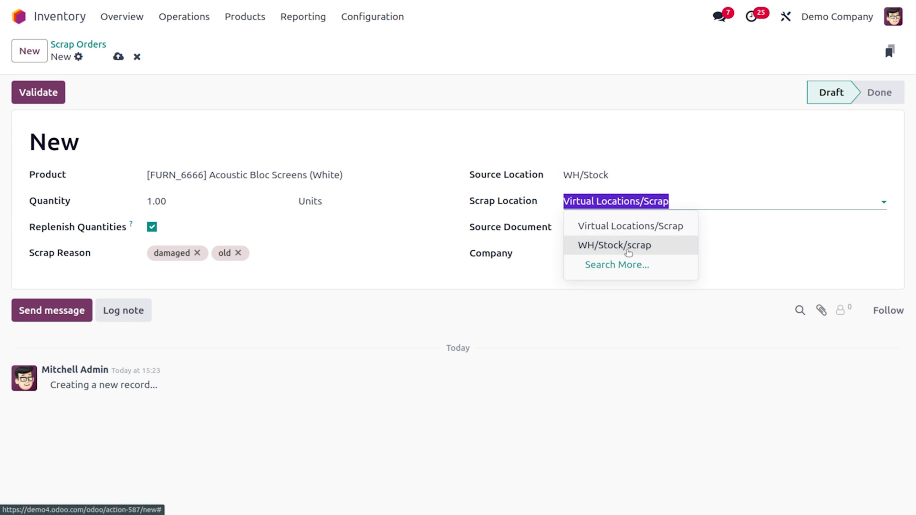
pyautogui.click(614, 245)
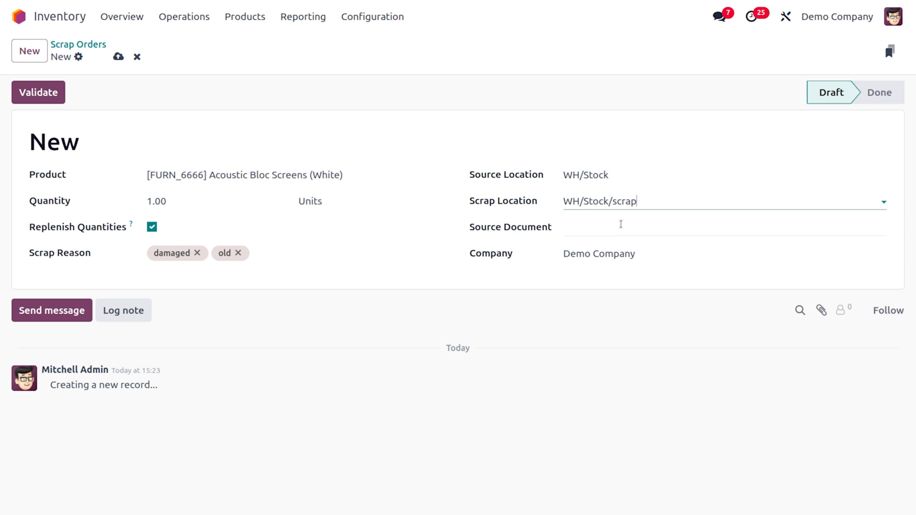
pyautogui.click(701, 228)
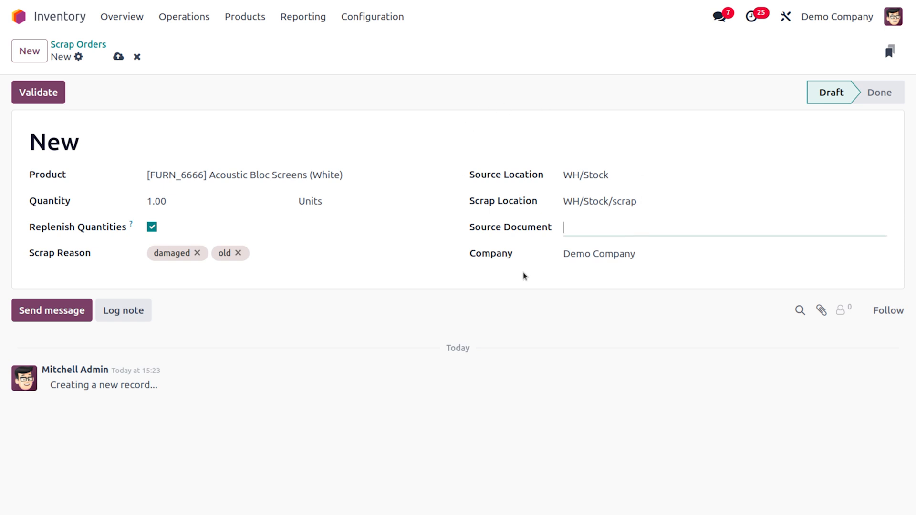
pyautogui.moveTo(119, 73)
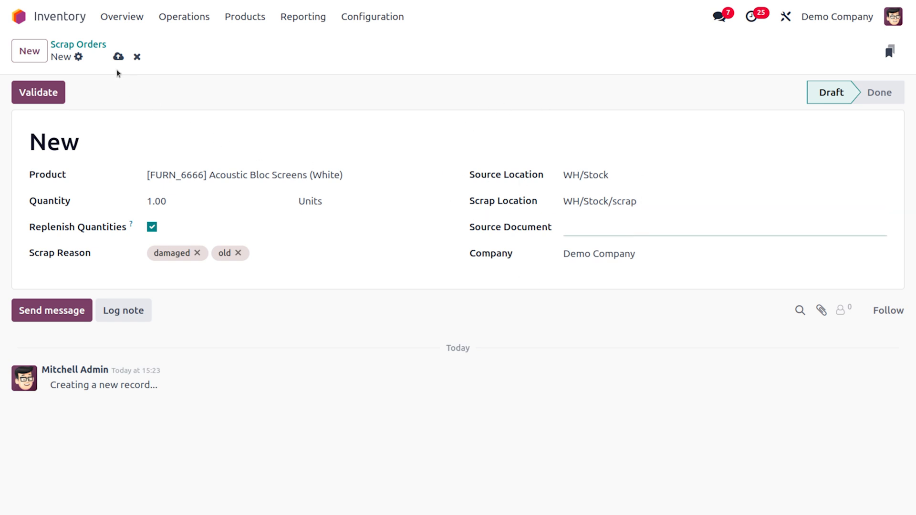
pyautogui.click(118, 56)
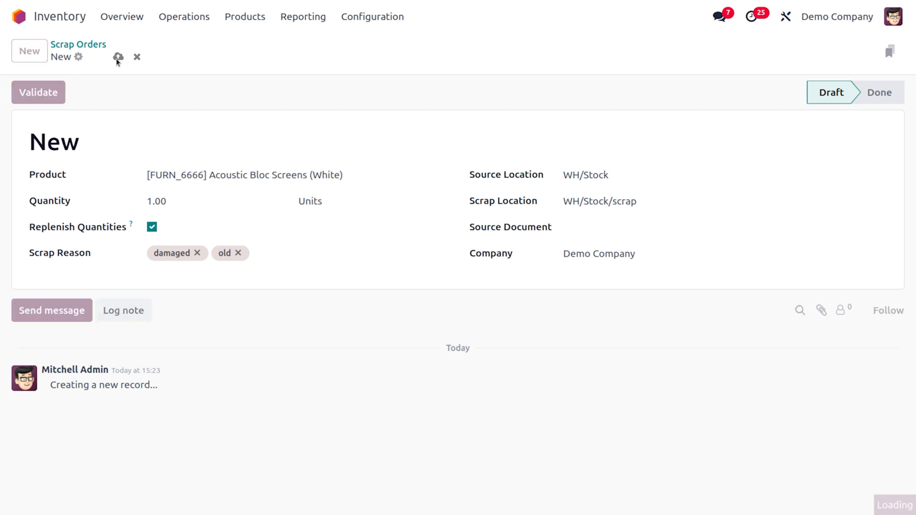
pyautogui.click(117, 57)
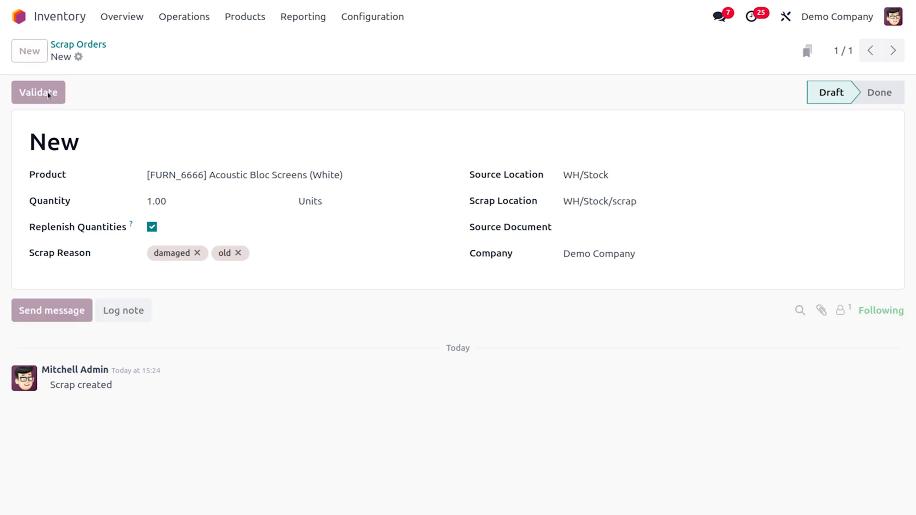
# Validate SP/00002, review its Done move from WH/Stock to WH/Stock/scrap, and return to the Scrap Orders list.
pyautogui.click(38, 93)
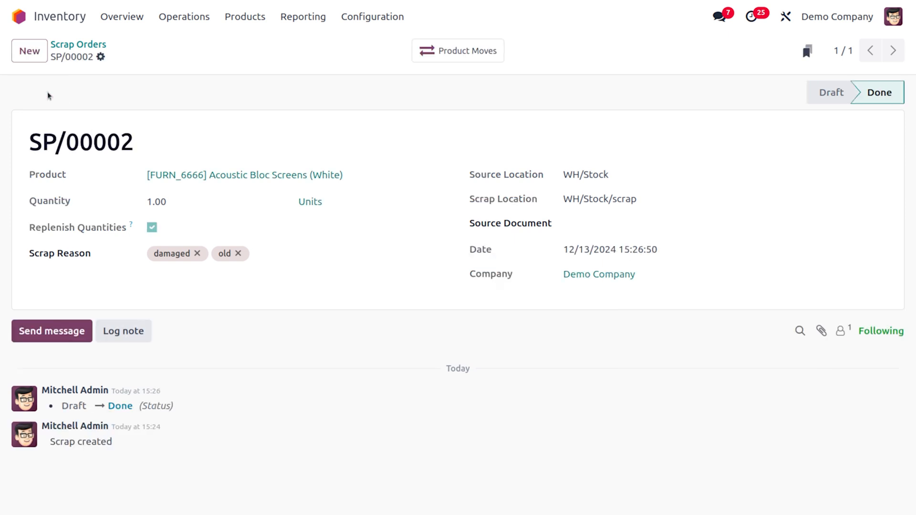
pyautogui.moveTo(457, 51)
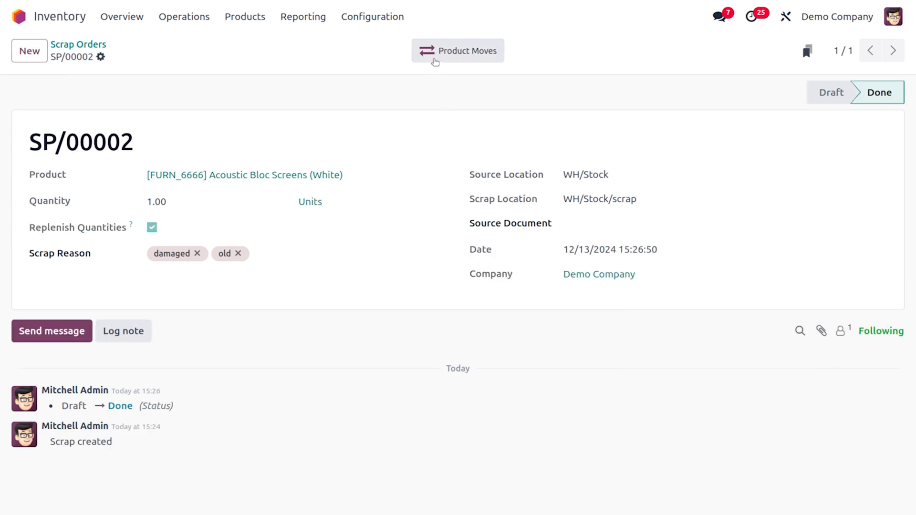
pyautogui.click(457, 50)
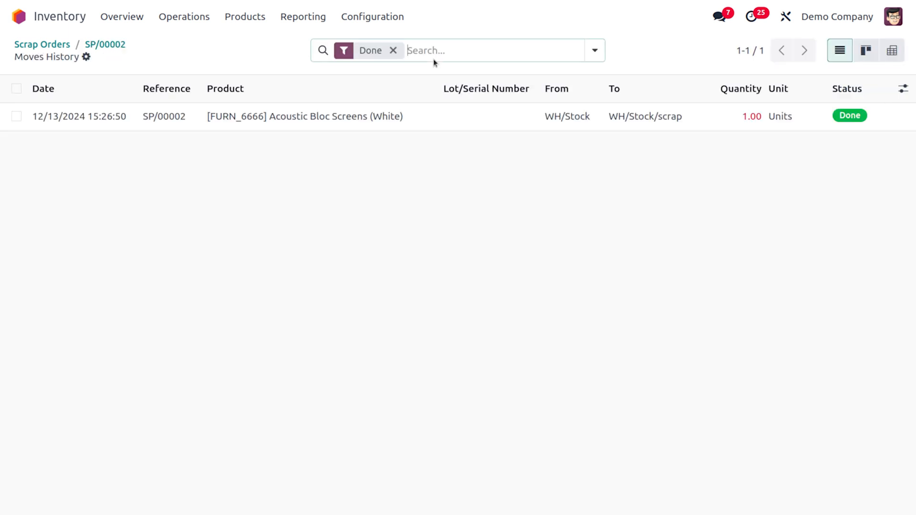
pyautogui.moveTo(386, 117)
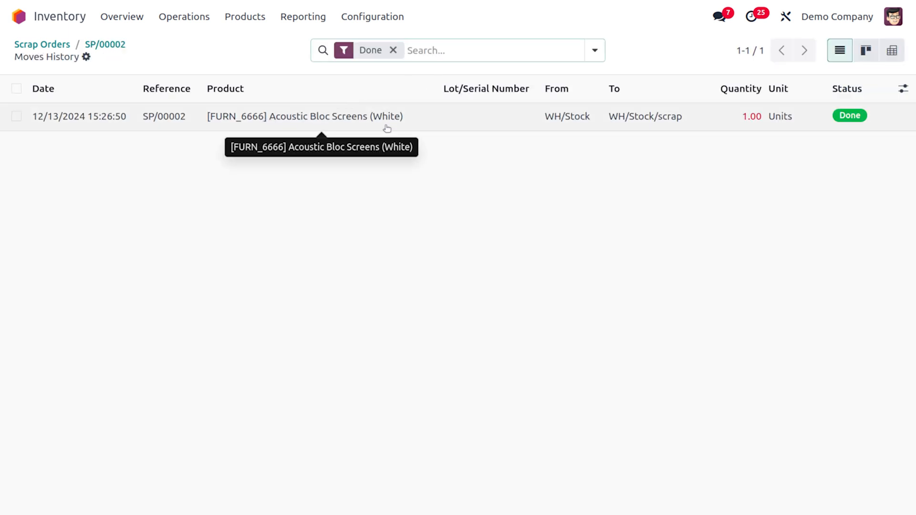
pyautogui.moveTo(600, 80)
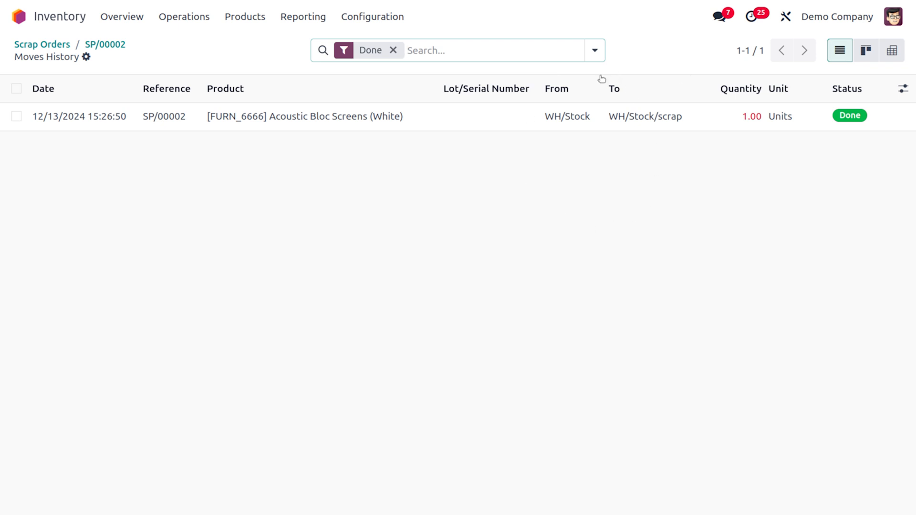
pyautogui.moveTo(104, 37)
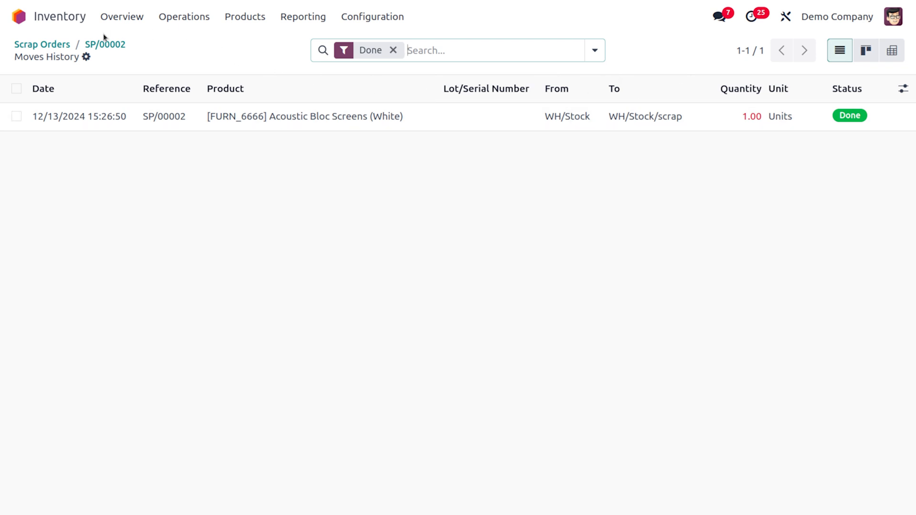
pyautogui.click(41, 43)
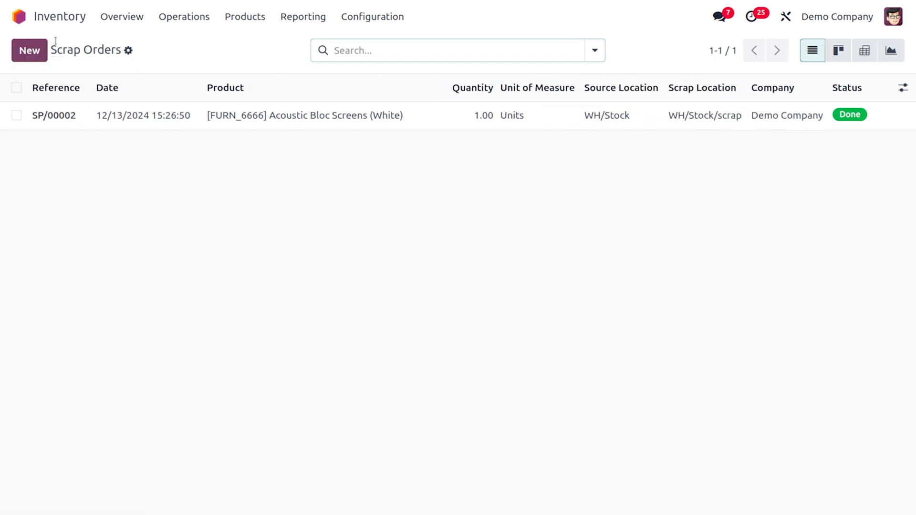
pyautogui.moveTo(17, 17)
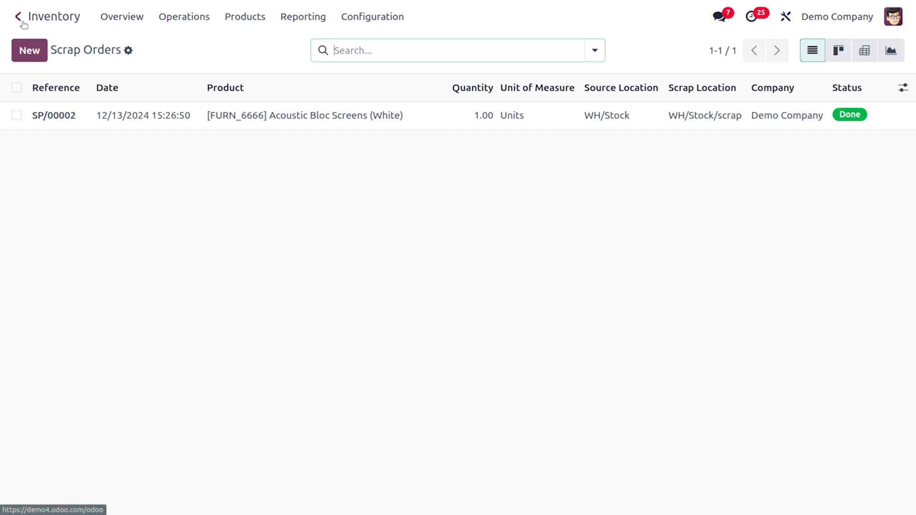
# From Purchase, confirm RFQ P00017 (source SP/00002) from Wood Corner for 1 Acoustic Bloc Screen as a purchase order.
pyautogui.click(16, 16)
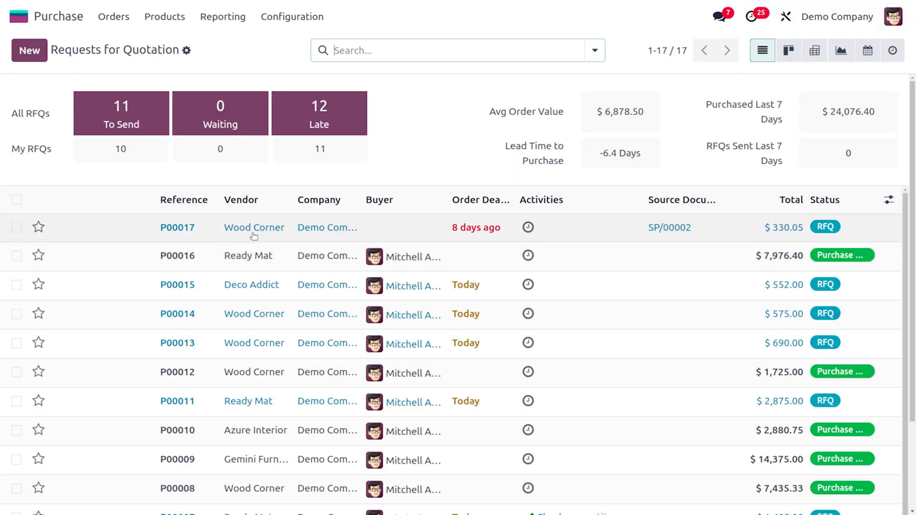
pyautogui.click(178, 227)
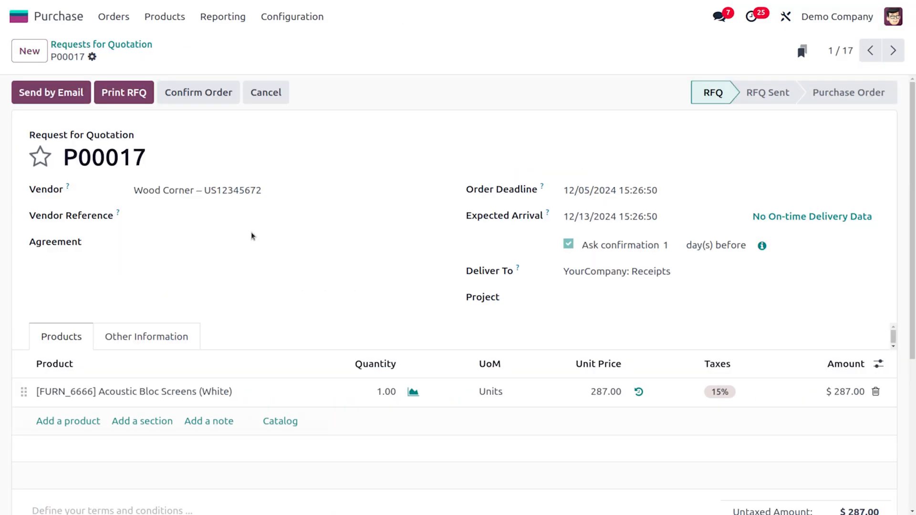
pyautogui.moveTo(220, 135)
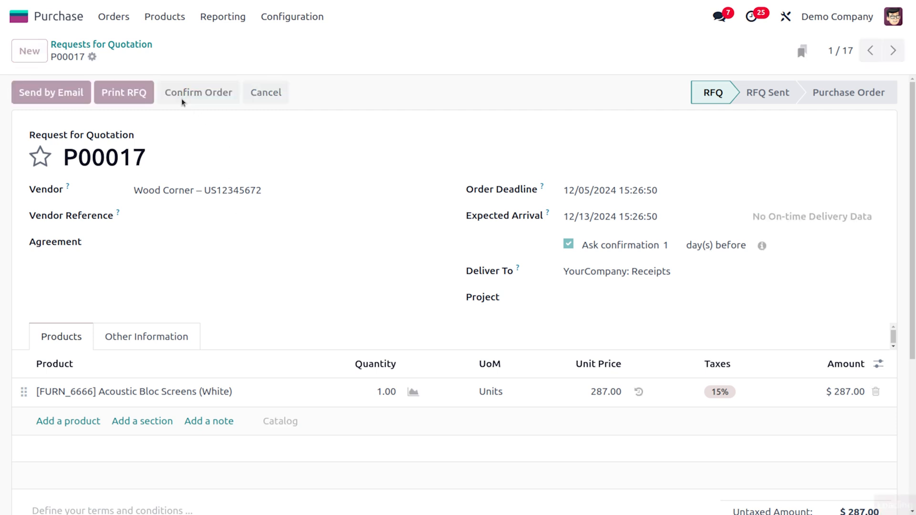
pyautogui.click(198, 93)
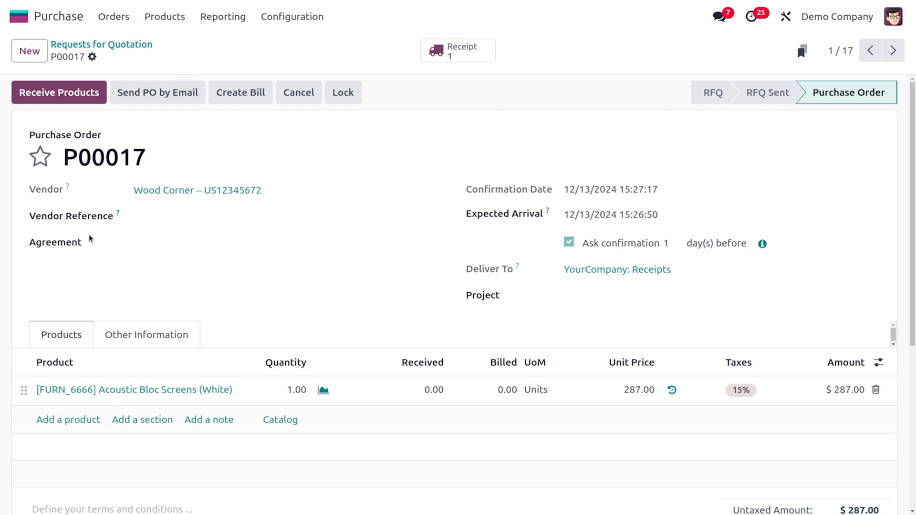
pyautogui.moveTo(56, 100)
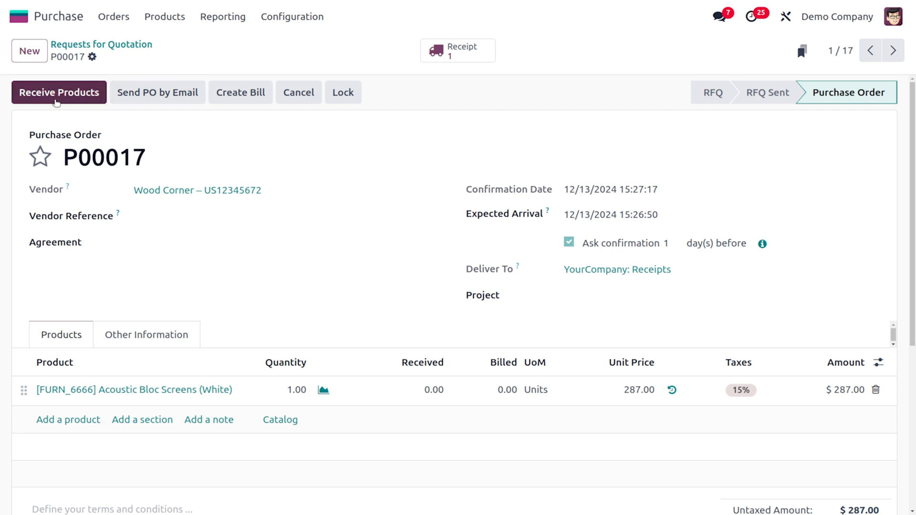
# Validate receipt WH/IN/00007, bringing 1 Acoustic Bloc Screen from Wood Corner into WH/Stock.
pyautogui.click(58, 93)
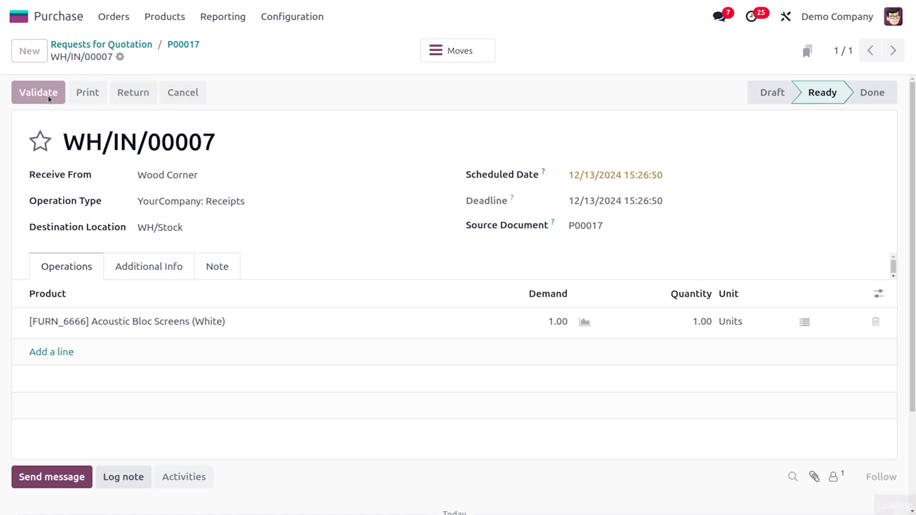
pyautogui.click(38, 93)
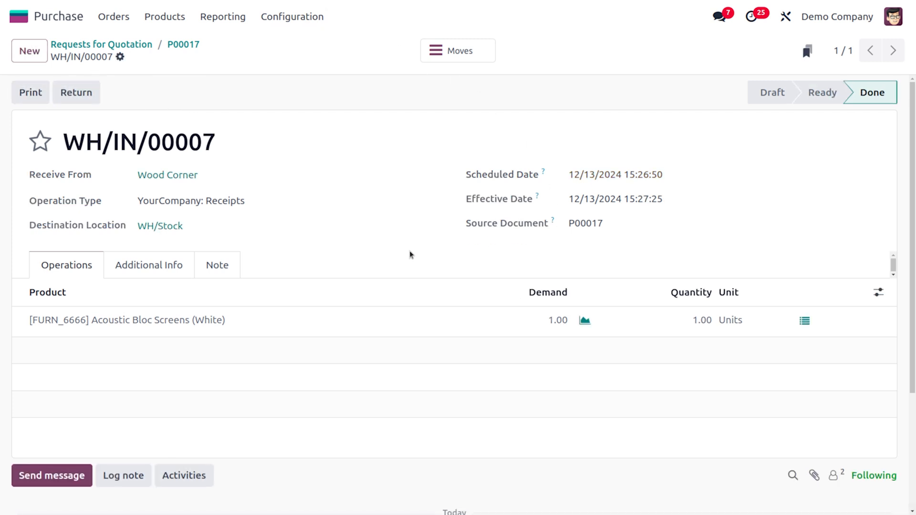
pyautogui.moveTo(473, 467)
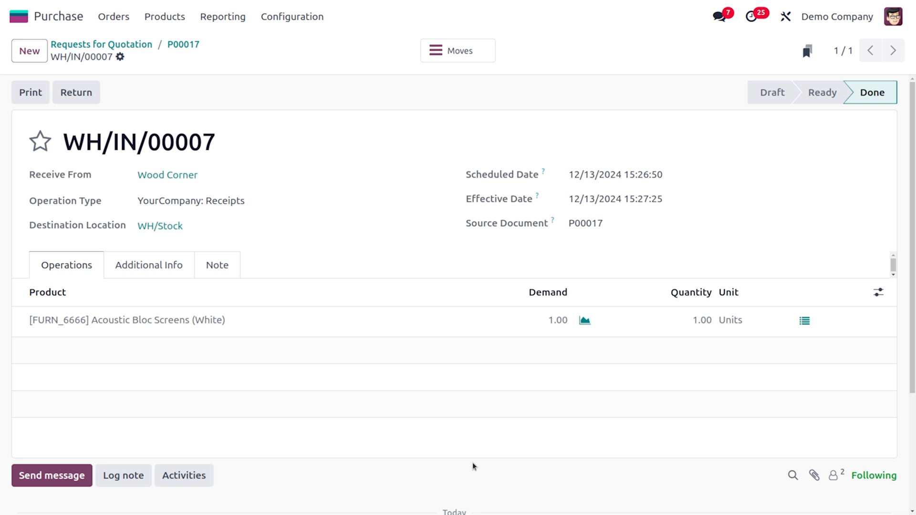